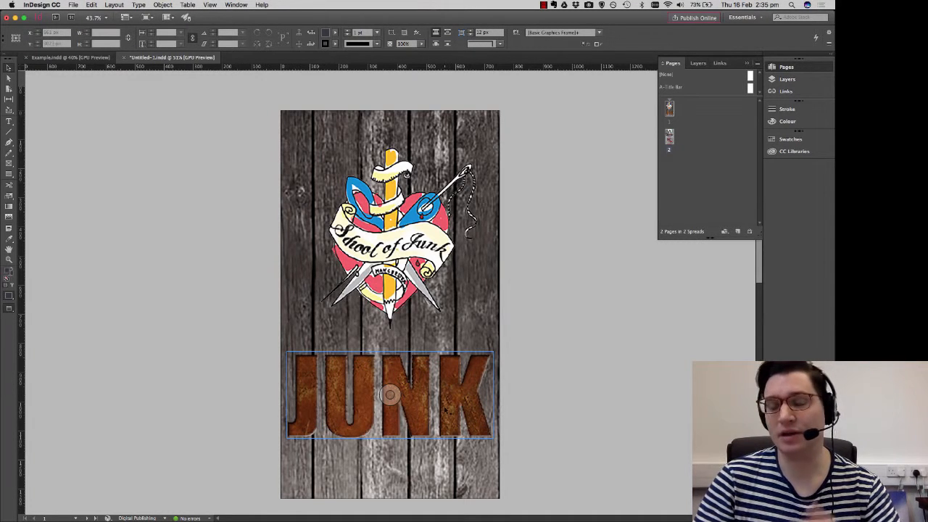
Scroll past the JUNK splash page and bring the Example.indd document to the front.
scroll(down, 3)
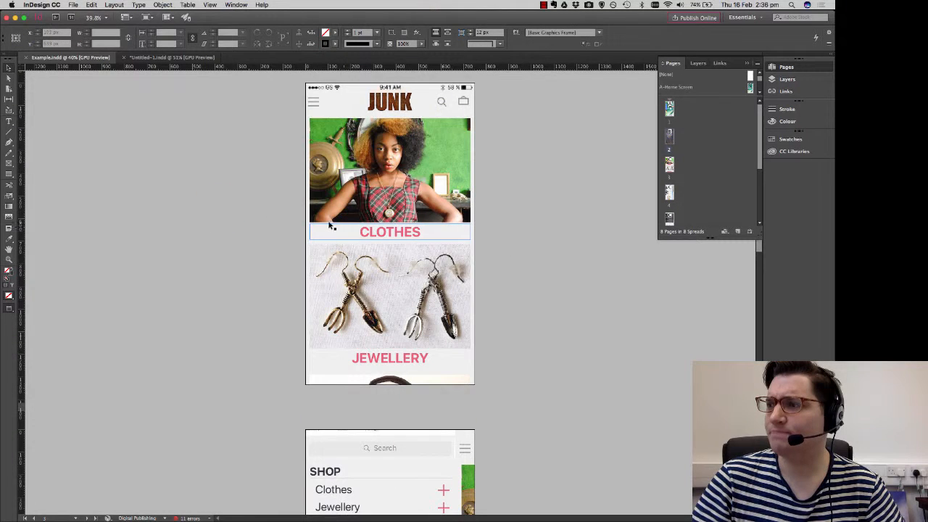
Browse the example's home, menu, Classics grid and product pages, then return to Untitled-1.
scroll(down, 3)
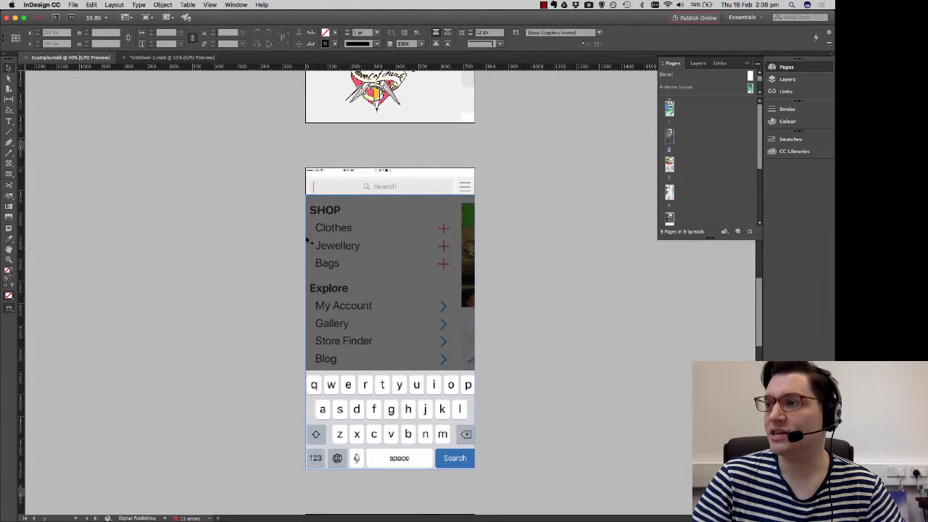
scroll(down, 3)
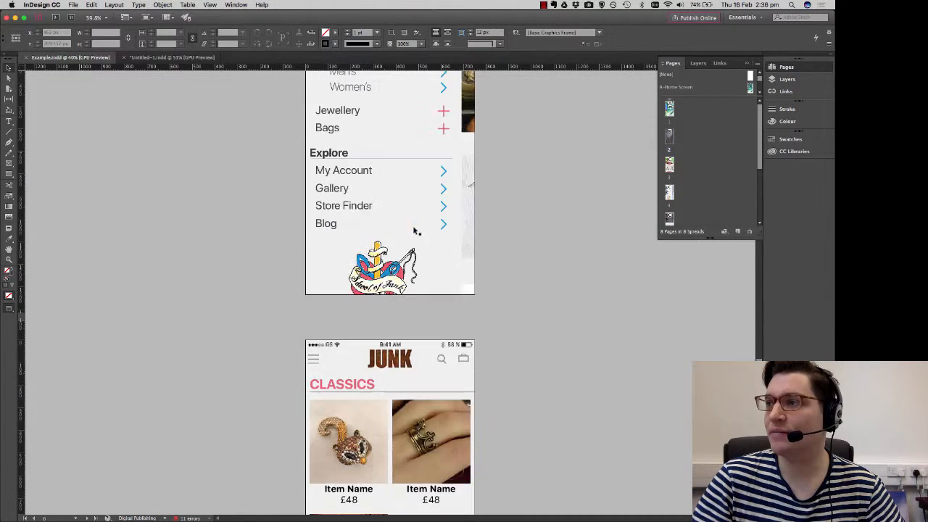
scroll(down, 3)
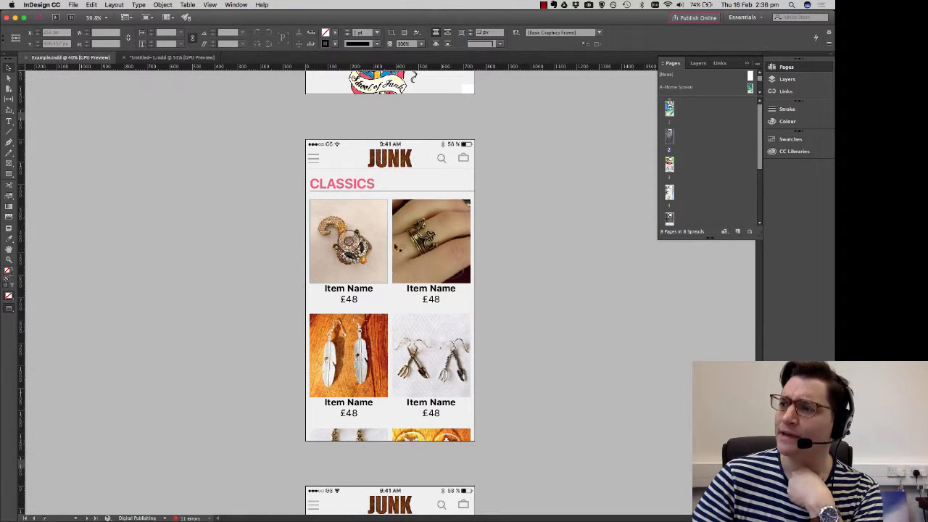
scroll(down, 3)
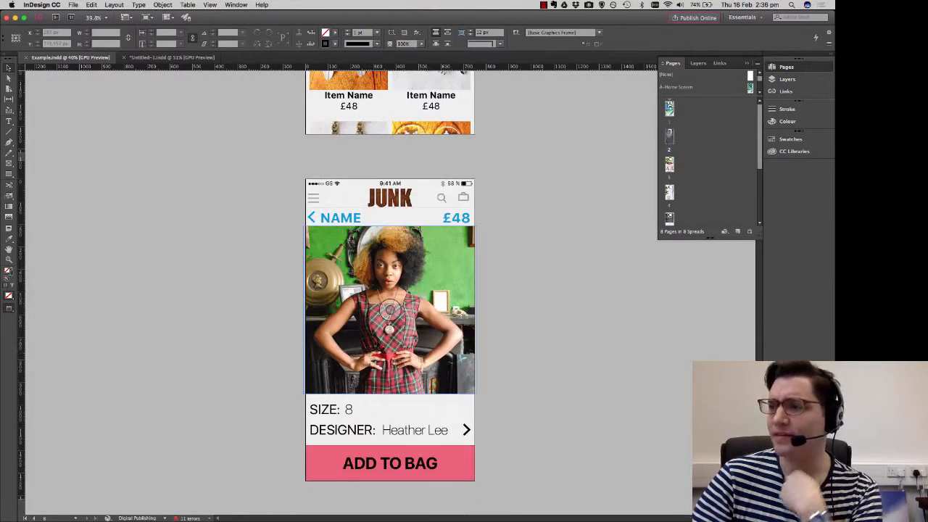
scroll(down, 3)
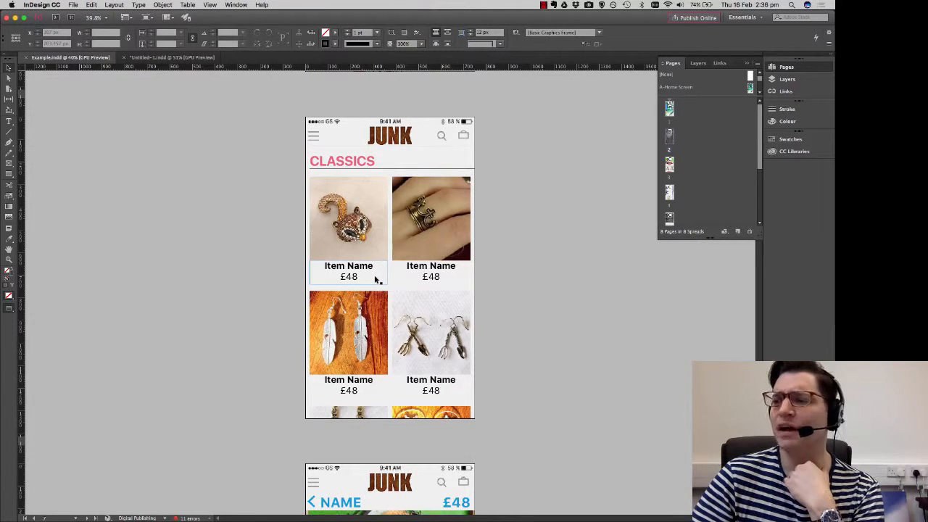
click(431, 332)
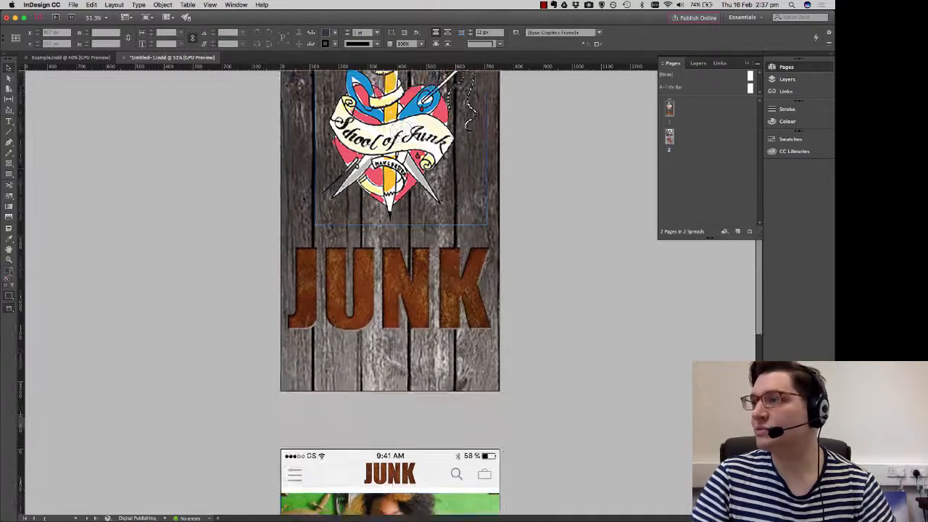
Option-drag the home screen thumbnail to make a third page and scroll to it.
scroll(down, 3)
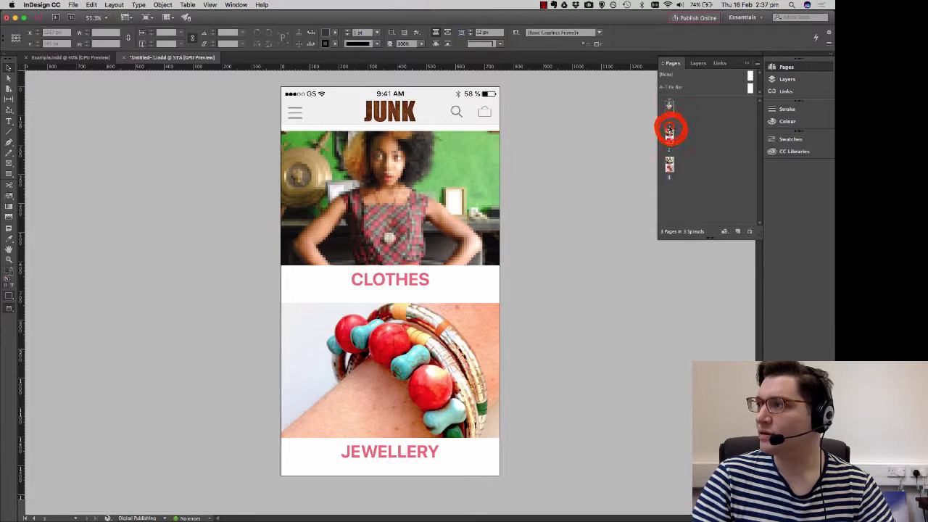
scroll(down, 3)
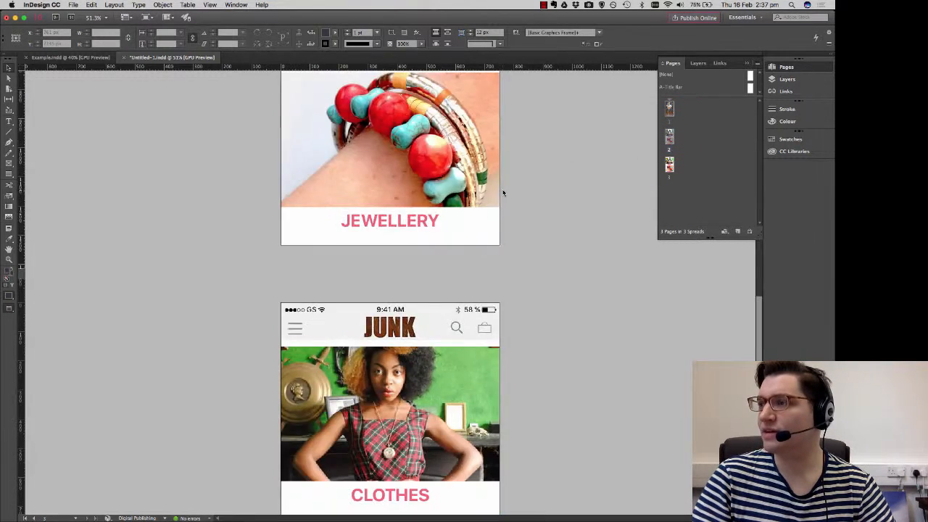
scroll(down, 3)
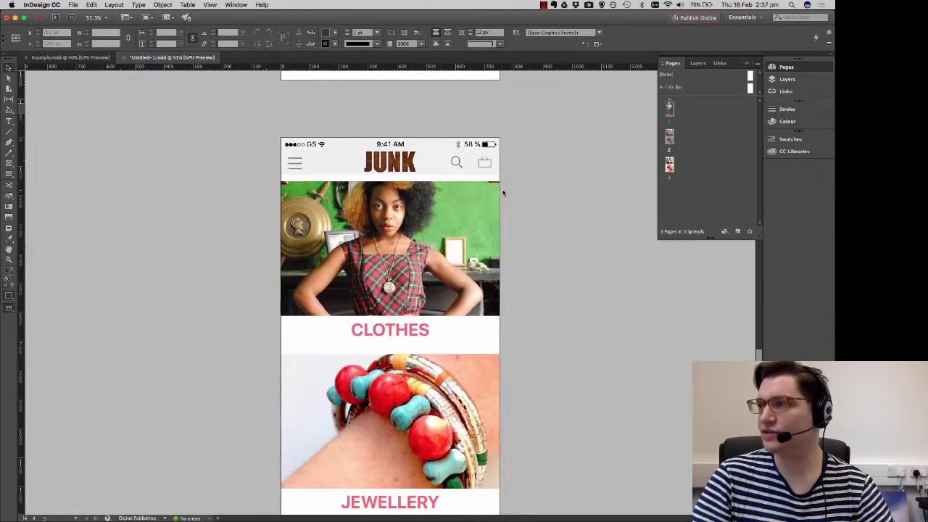
scroll(down, 3)
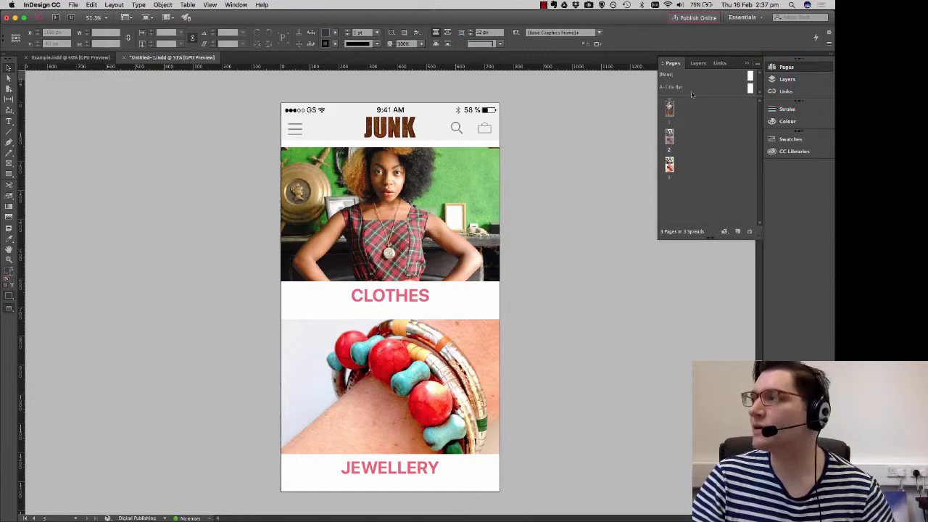
Draw a page-size rectangle filled with the white Paper swatch.
click(695, 63)
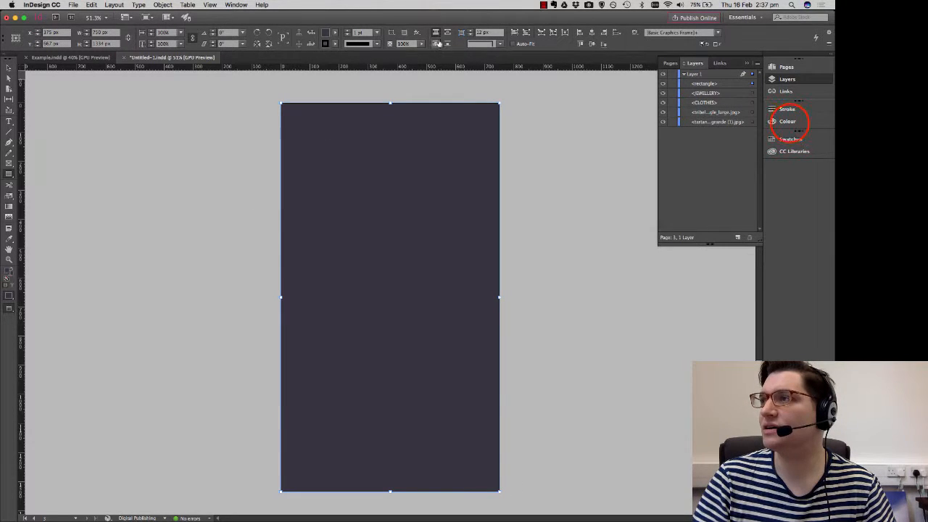
click(787, 138)
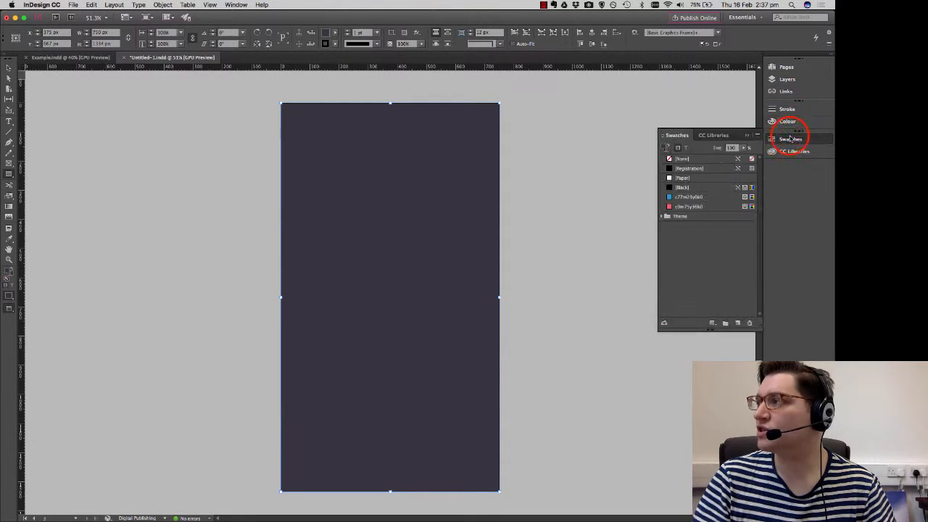
click(682, 179)
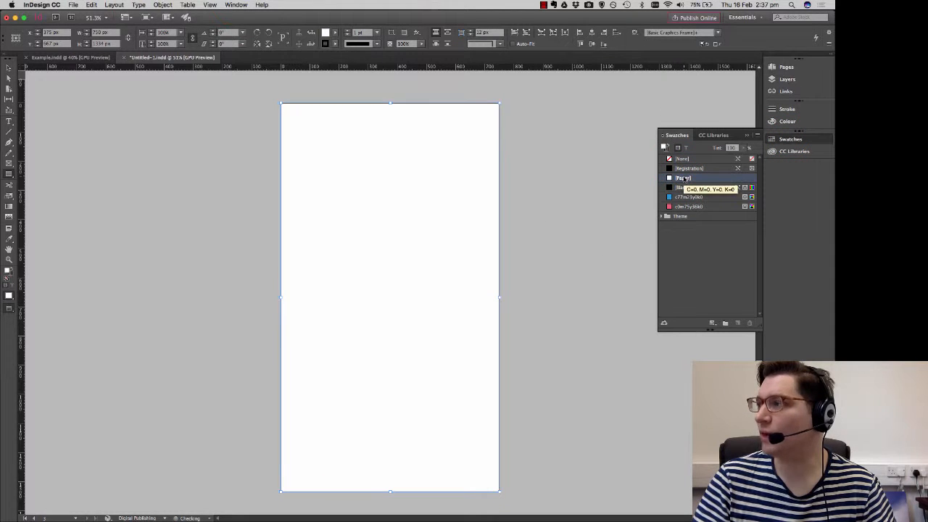
Lower the white rectangle's opacity to about 64% in the Effects panel.
click(237, 5)
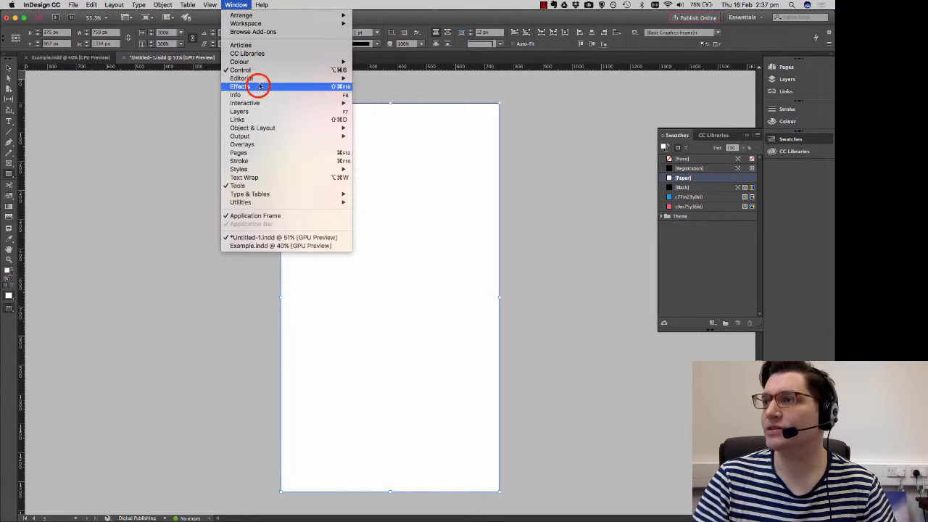
click(239, 86)
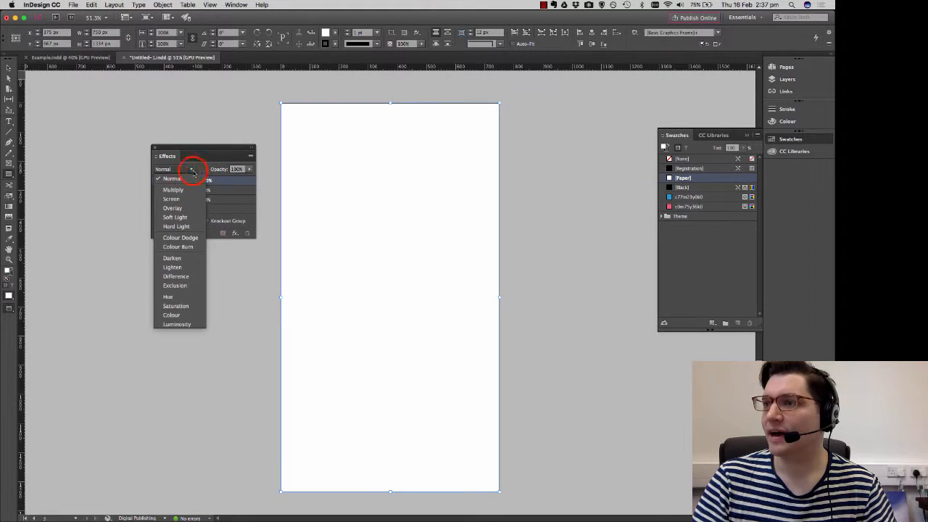
click(172, 314)
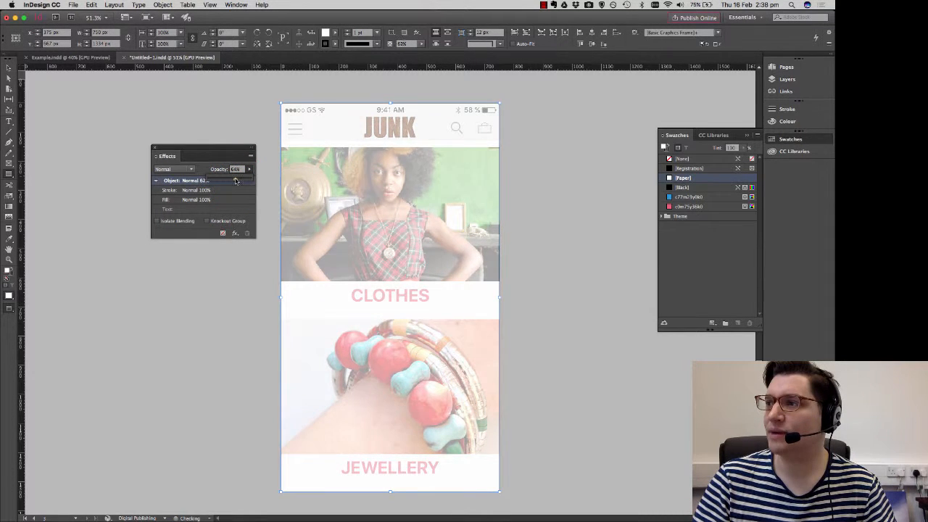
click(187, 141)
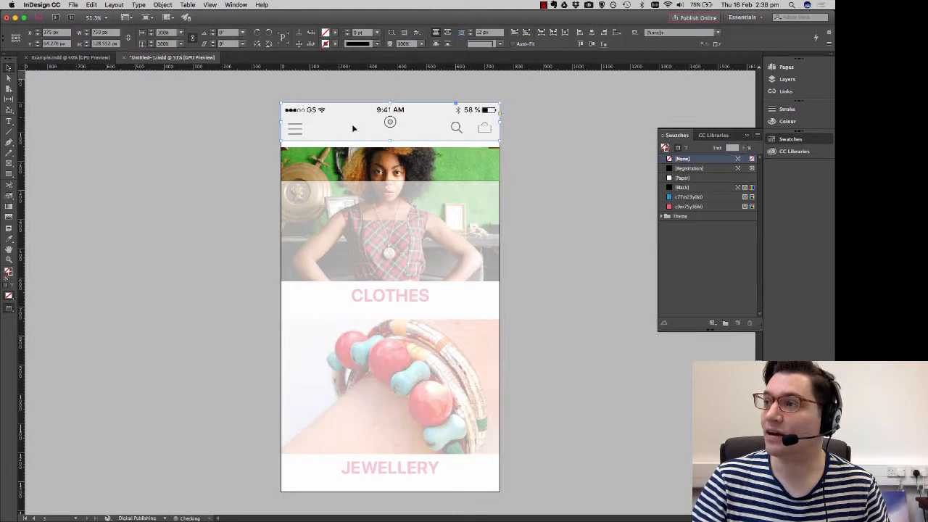
key(cmd+z)
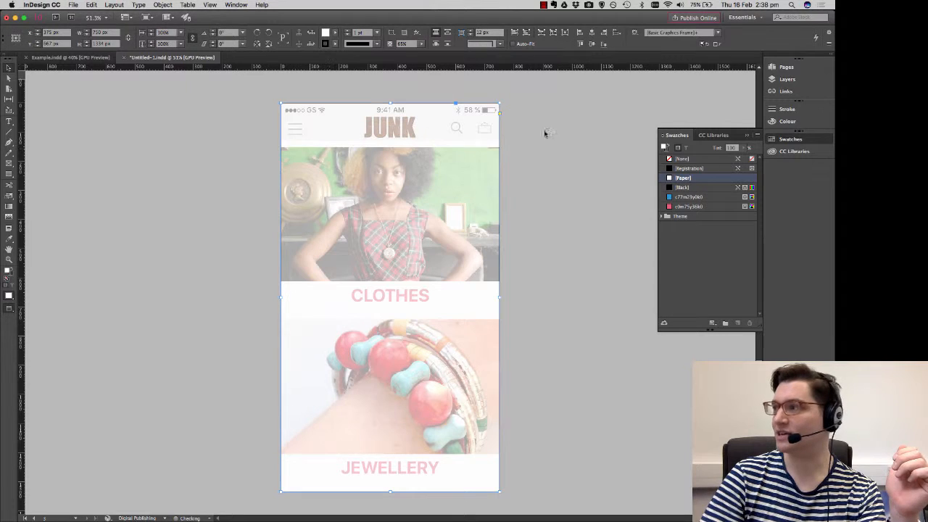
click(694, 63)
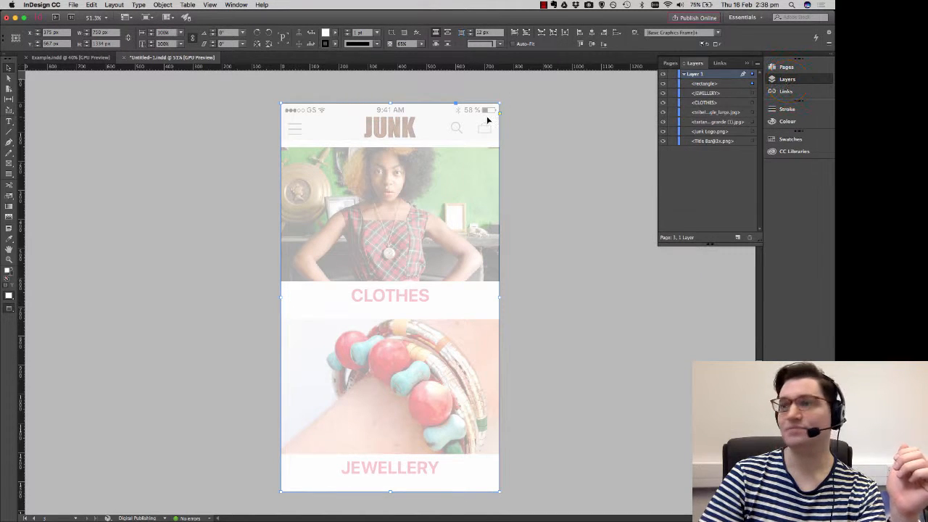
click(235, 5)
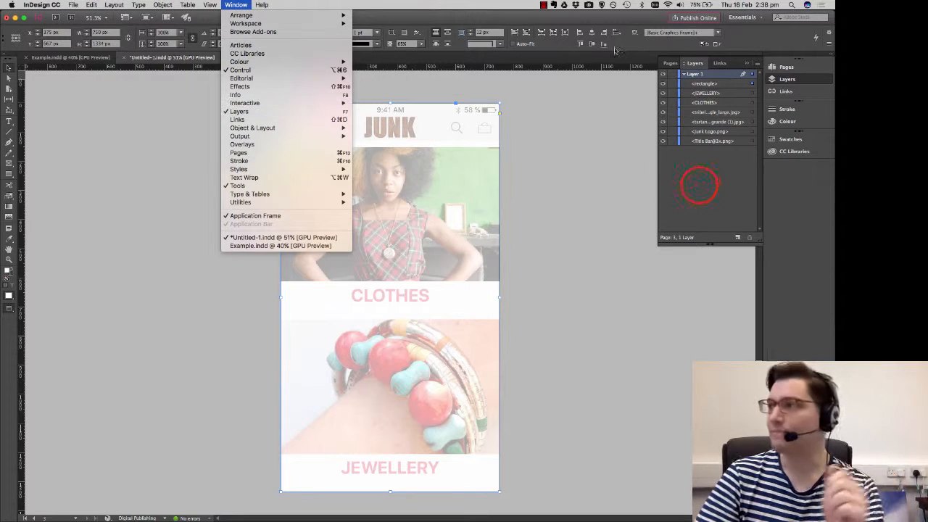
click(706, 83)
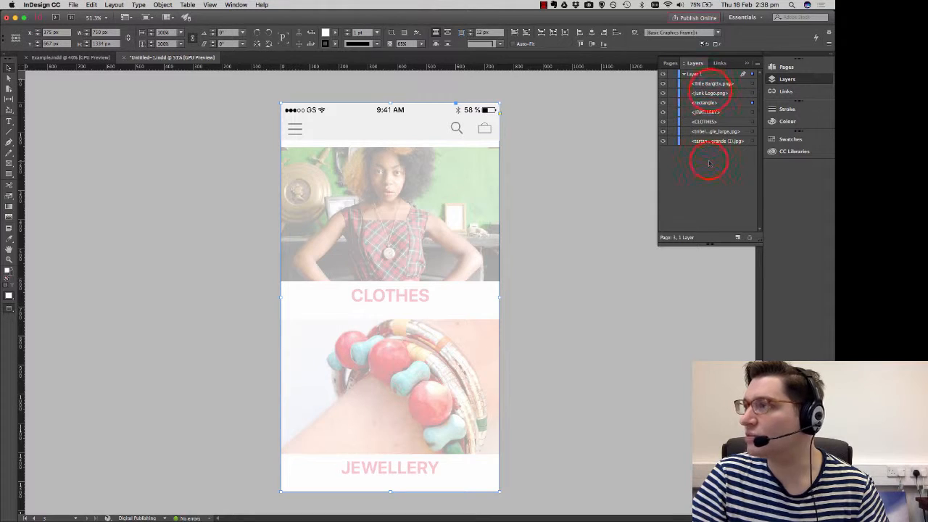
click(662, 93)
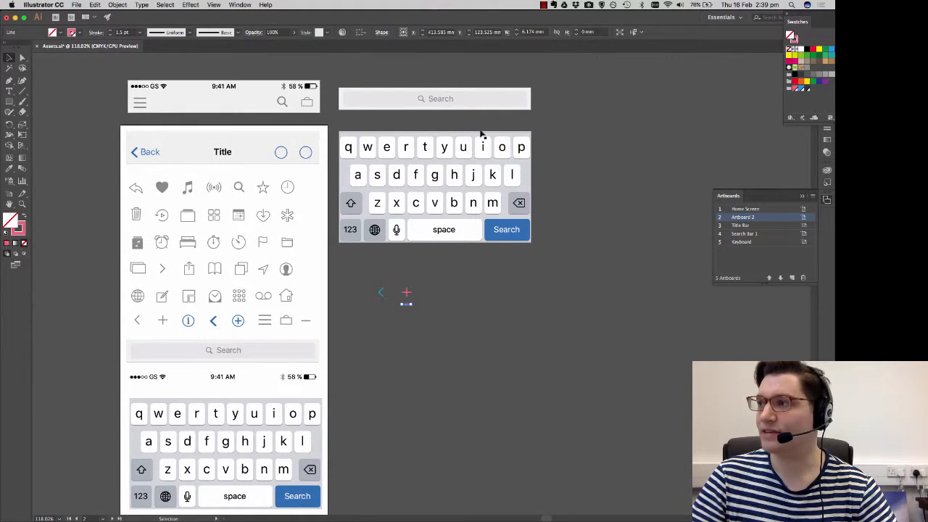
Export the Title Bar, Search Bar 1 and Keyboard artboards as 3x PNGs.
click(745, 233)
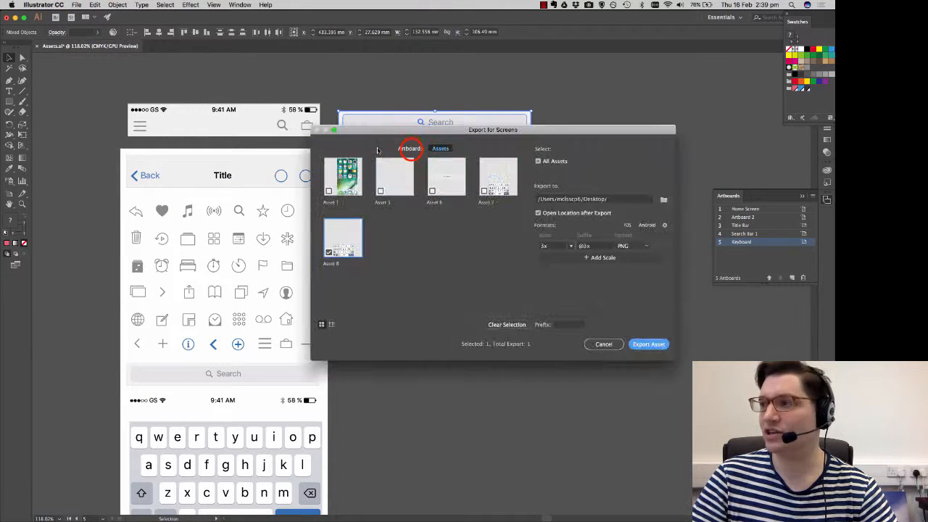
click(409, 149)
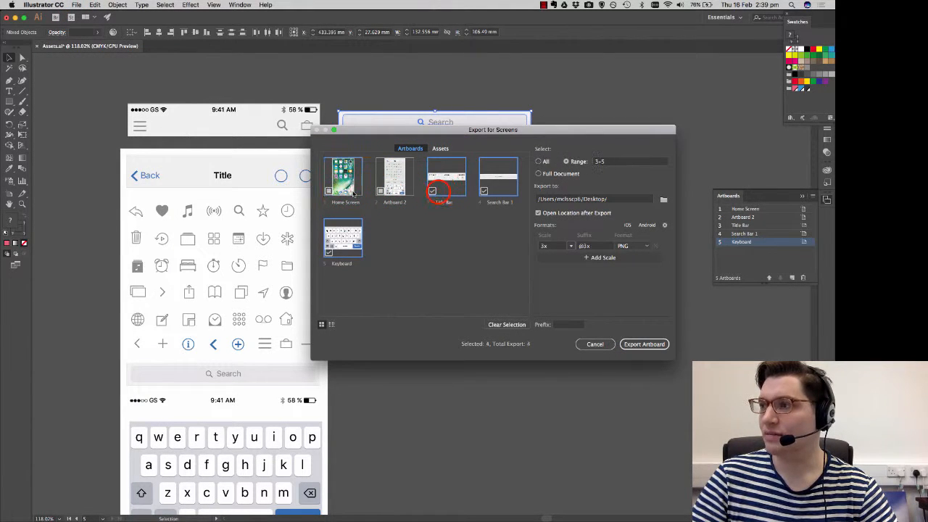
click(446, 191)
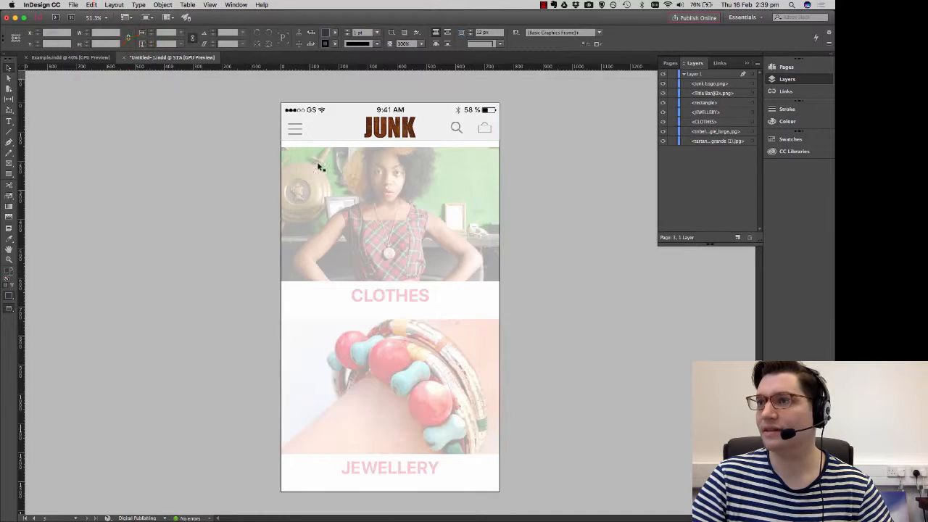
click(73, 5)
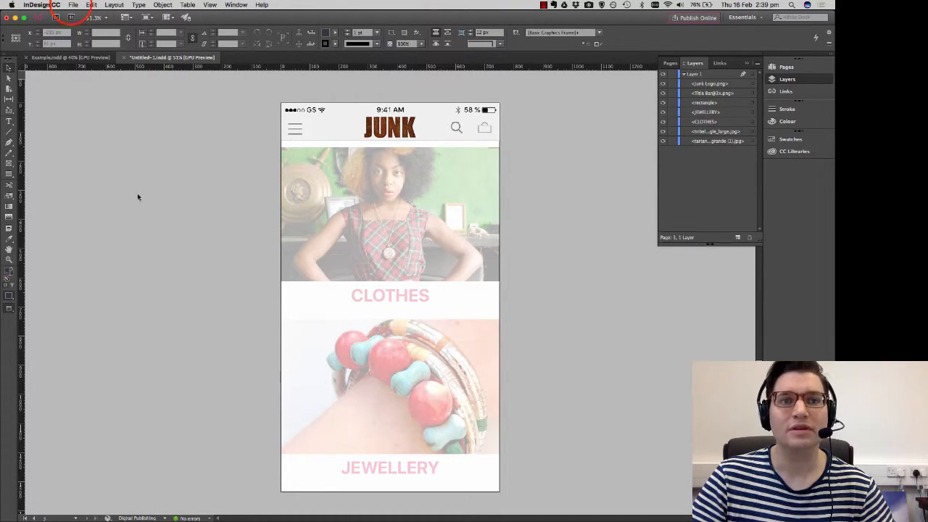
click(73, 5)
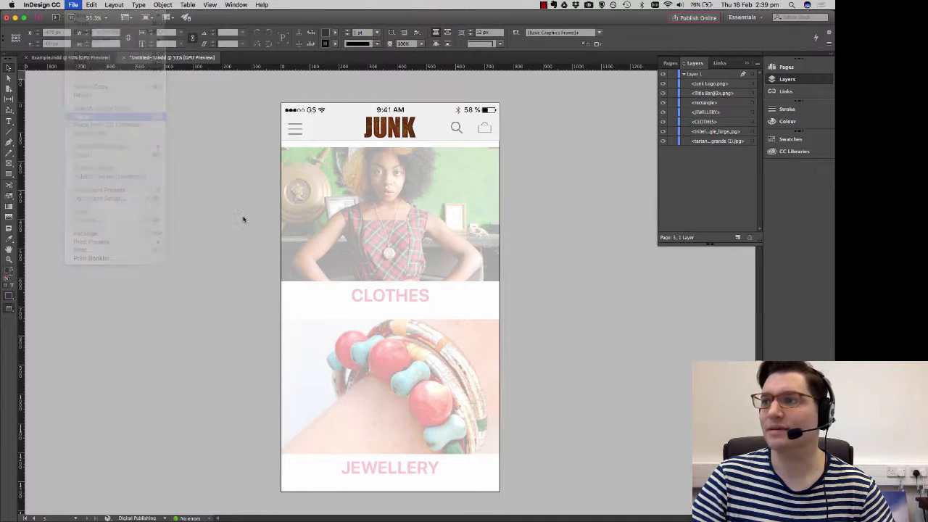
click(84, 124)
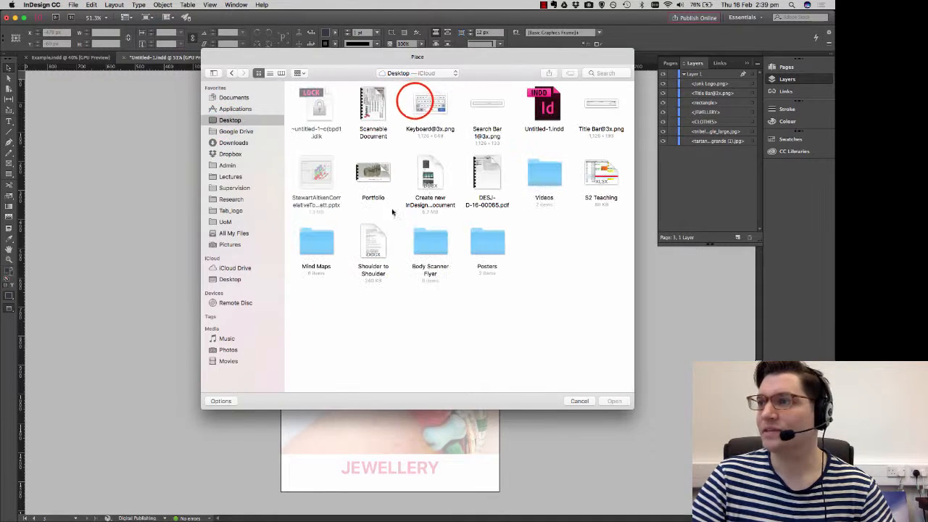
click(487, 112)
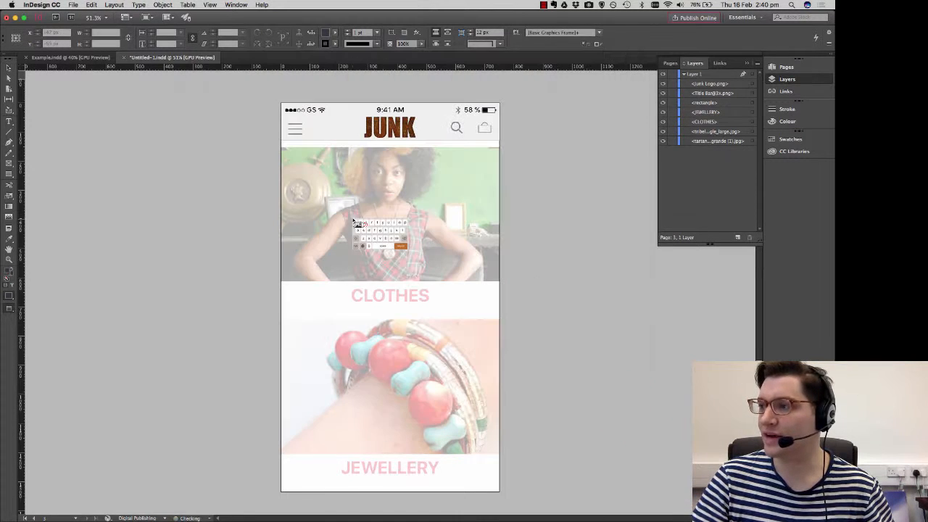
Size the keyboard across the page bottom and place the search bar under the JUNK header.
drag(381, 233, 134, 151)
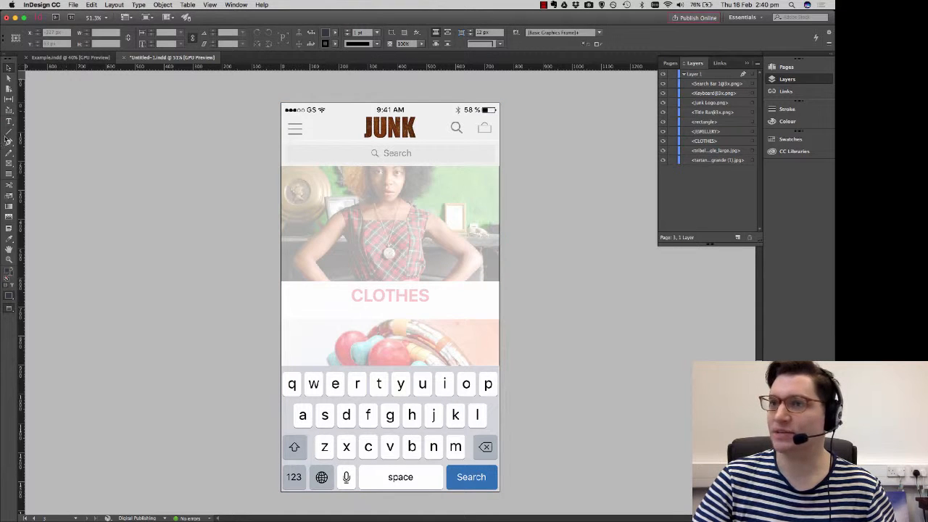
click(296, 173)
text(sf)
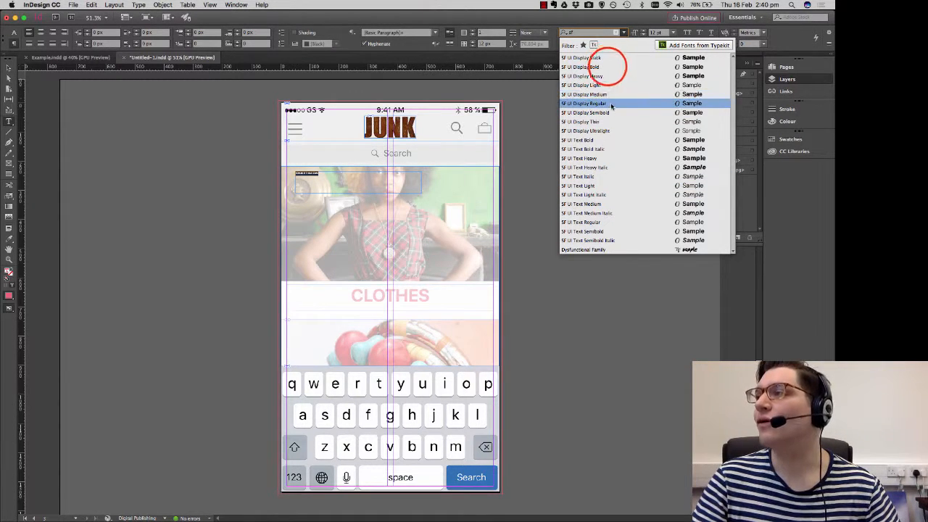
Add a 'Recent Searches' heading in SF UI Display Bold and a duplicate frame listing Retro.
click(585, 103)
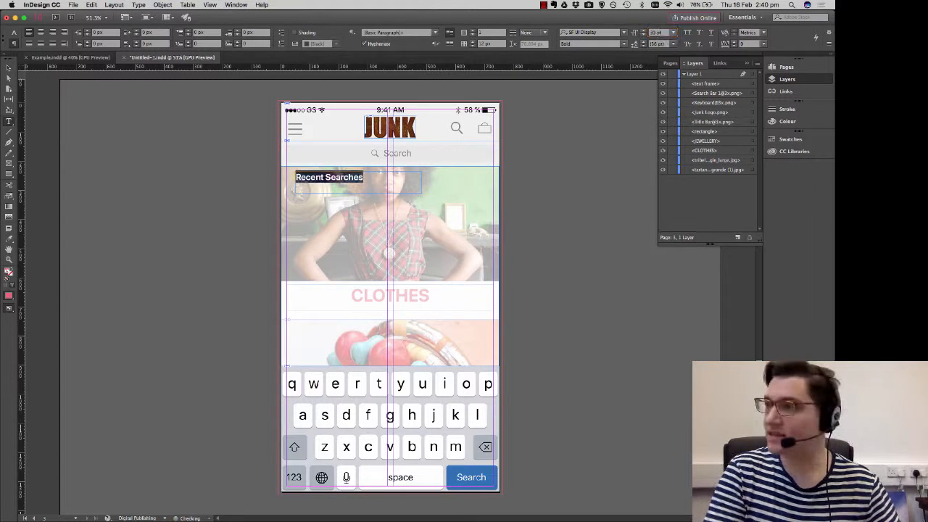
click(356, 180)
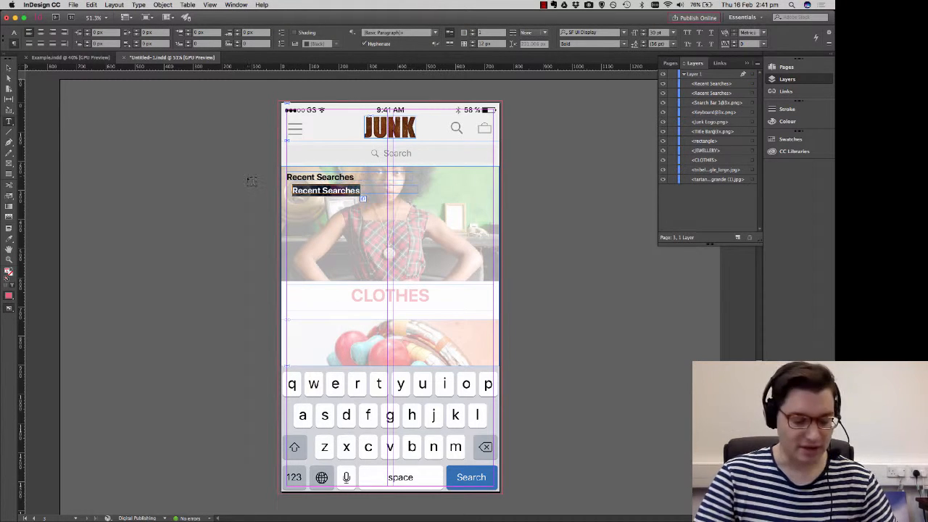
text(Retro)
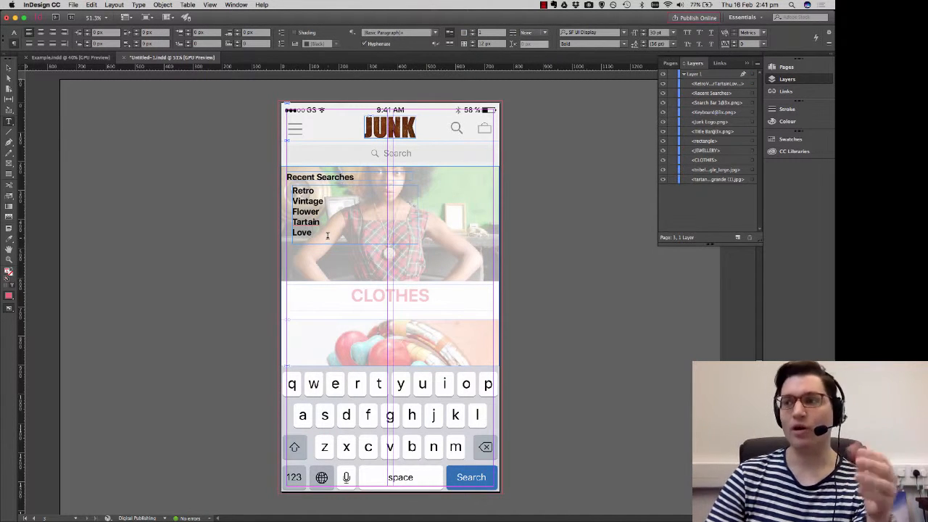
Set the Retro, Vintage, Flower, Tartain, Love list to Regular weight.
click(324, 239)
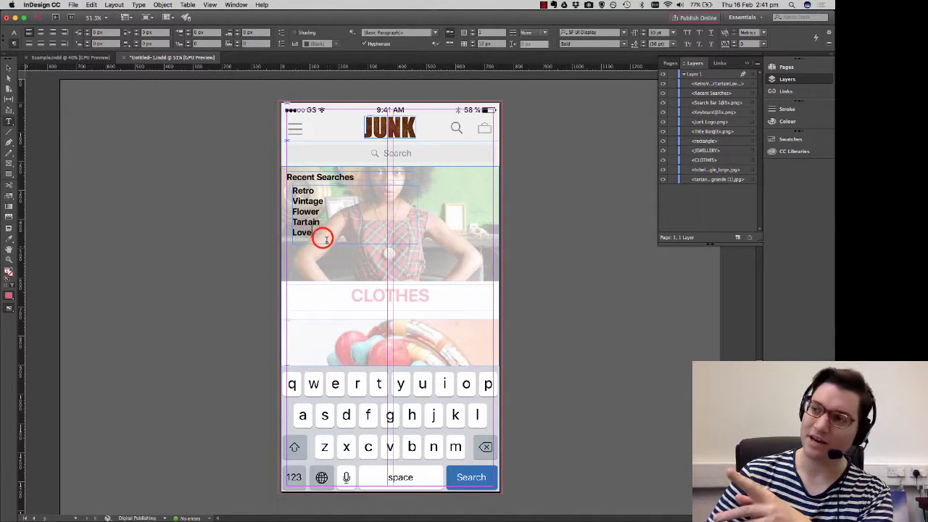
click(623, 43)
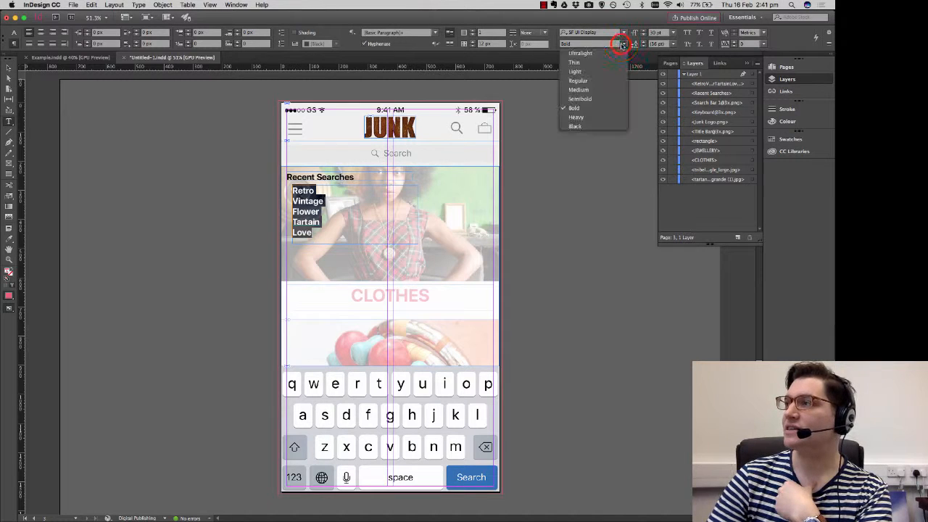
click(575, 71)
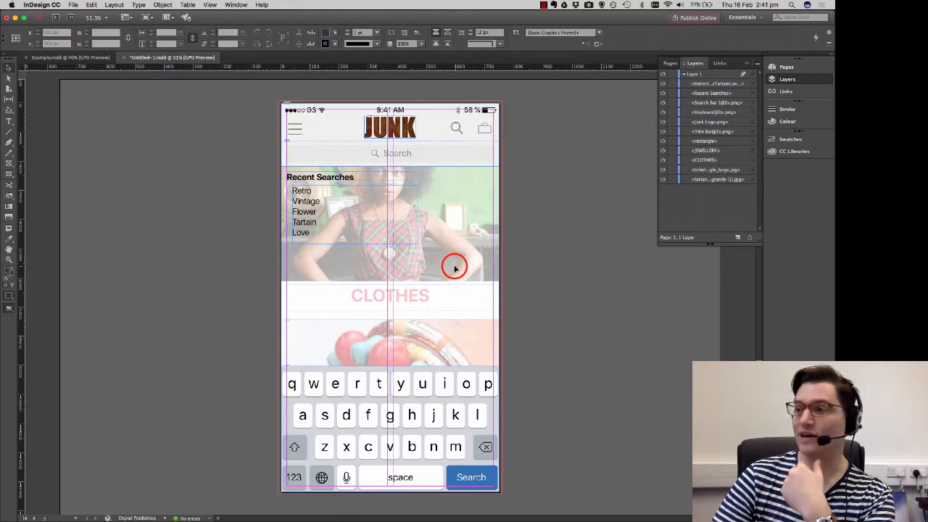
click(236, 6)
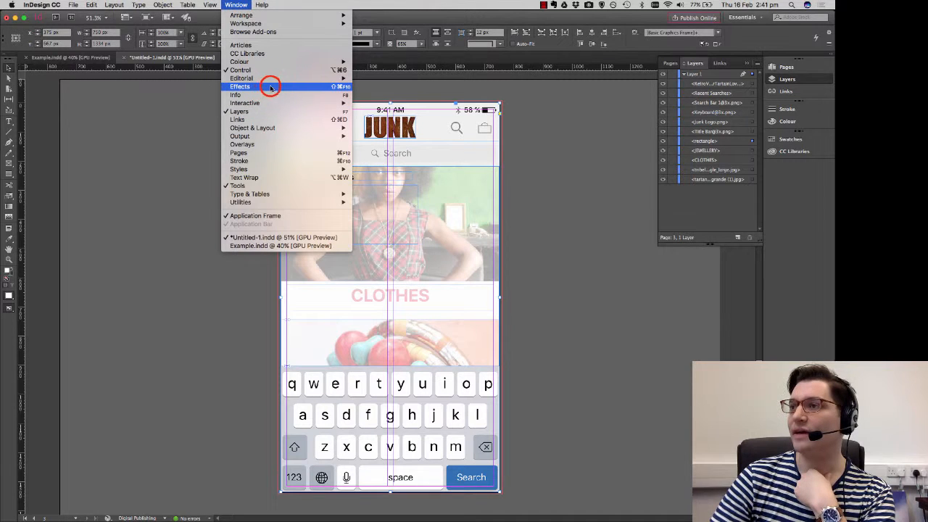
click(240, 86)
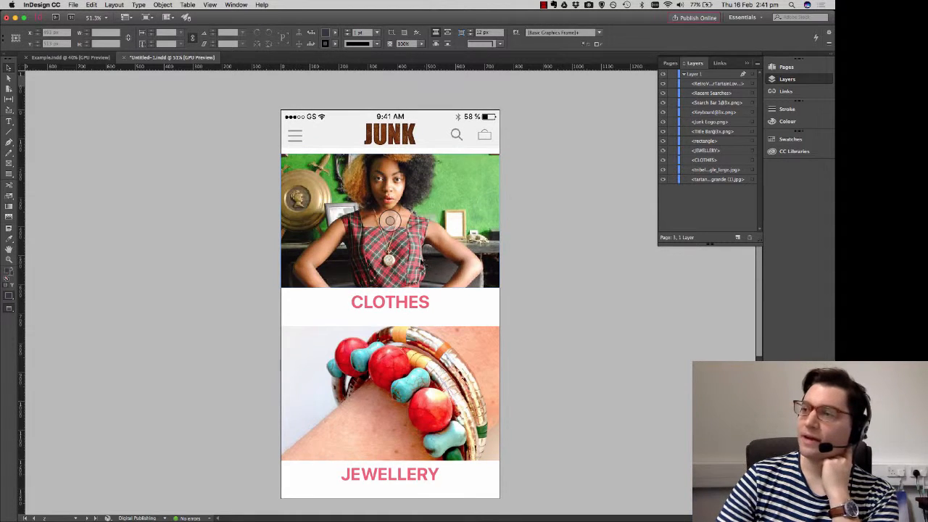
Draw a short vertical caret line in the search bar and give it the pink swatch.
scroll(down, 3)
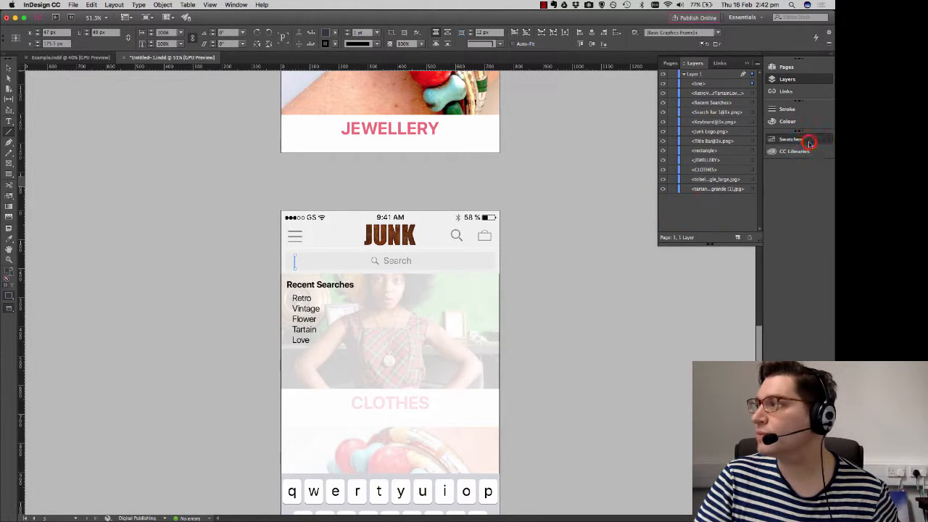
click(791, 139)
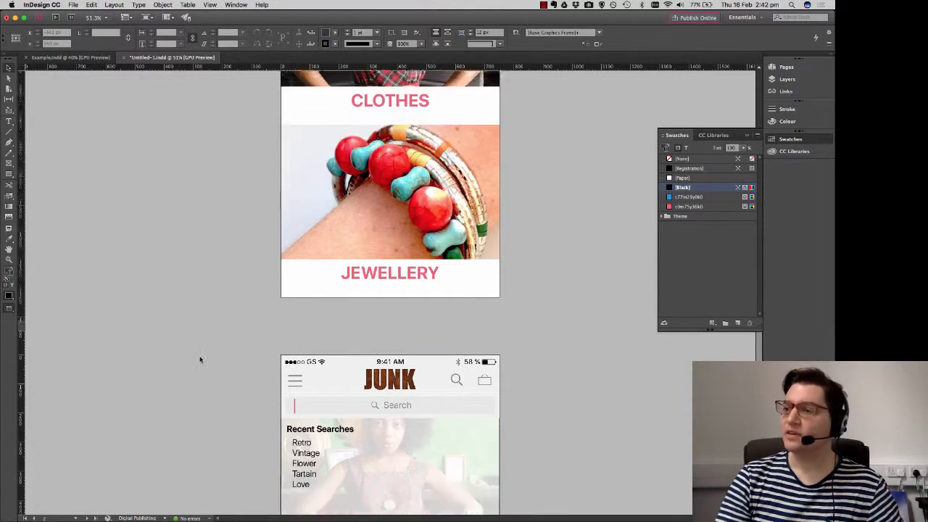
scroll(down, 3)
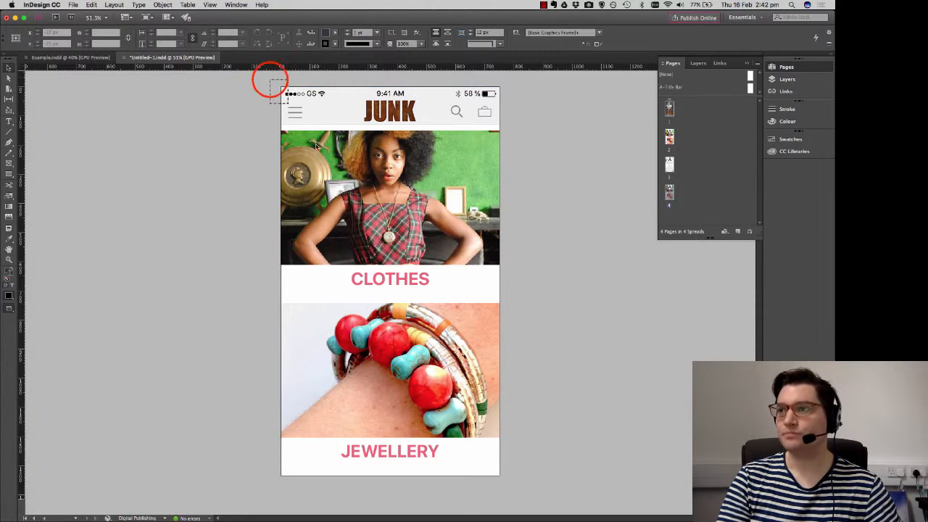
Paste the copied Clothes and Jewellery category page items onto the new fourth page.
right_click(390, 198)
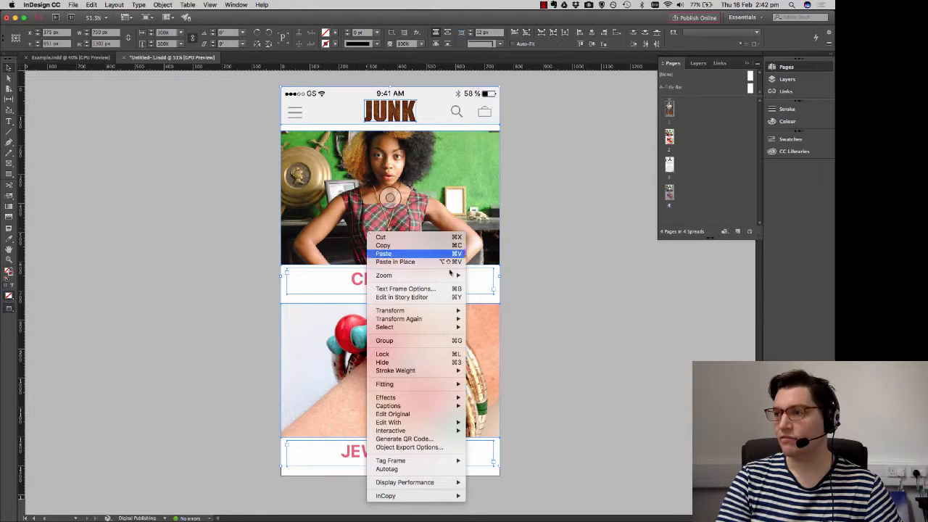
mouse_move(384, 340)
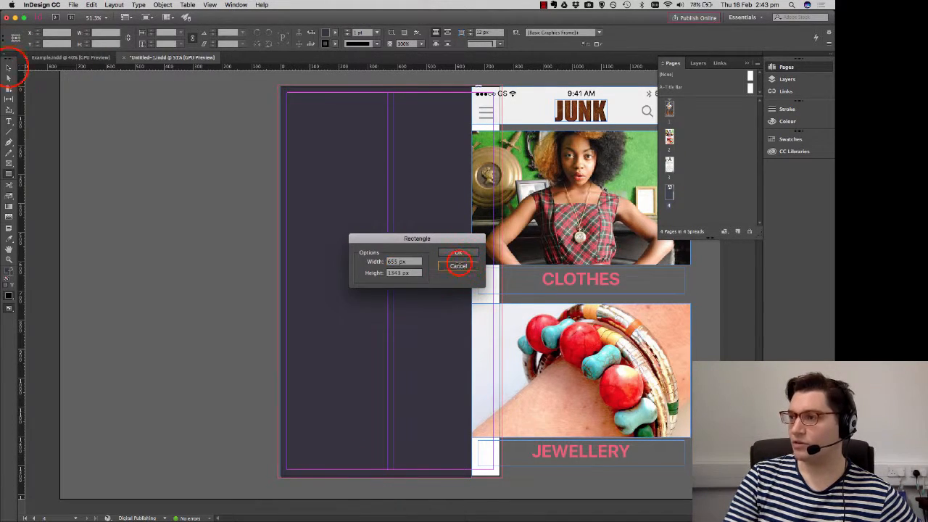
Fill the page with a light grey rectangle on a new swatch, topped by the Title Bar status strip.
click(459, 266)
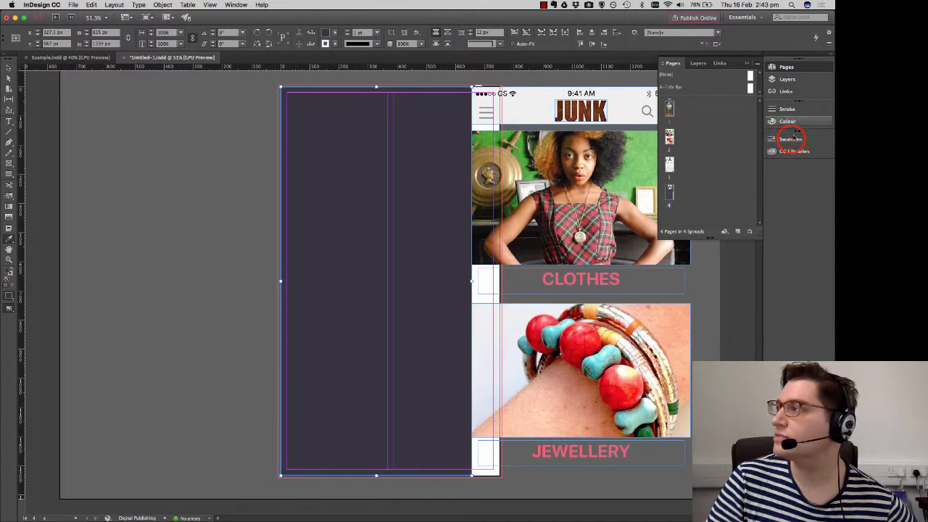
click(790, 139)
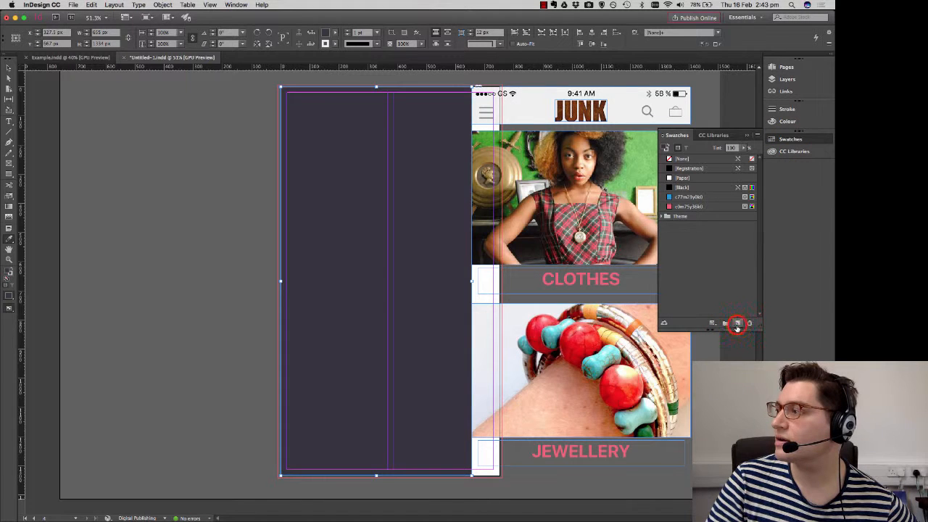
click(665, 216)
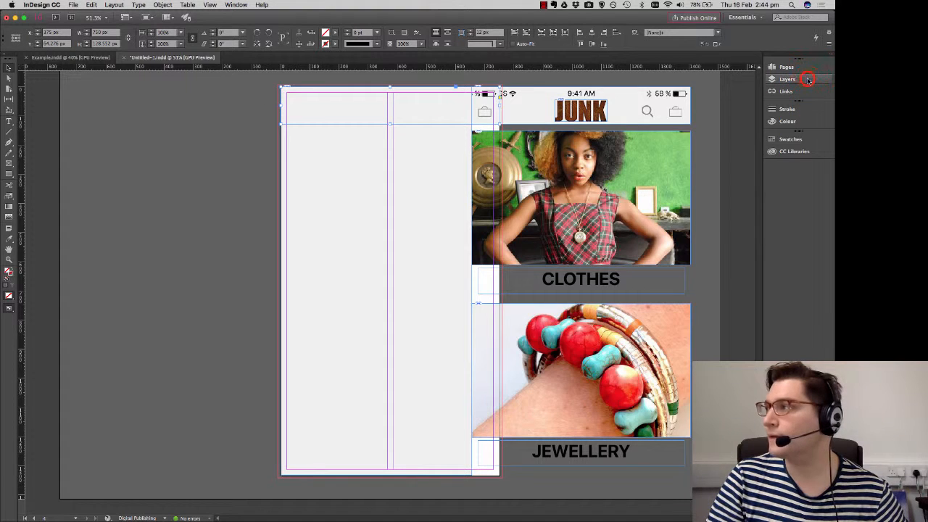
click(788, 80)
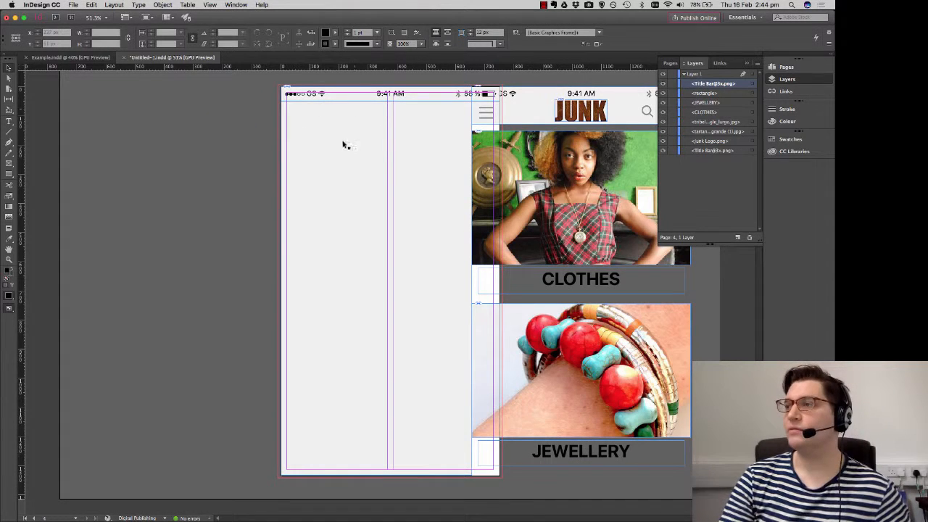
mouse_move(446, 130)
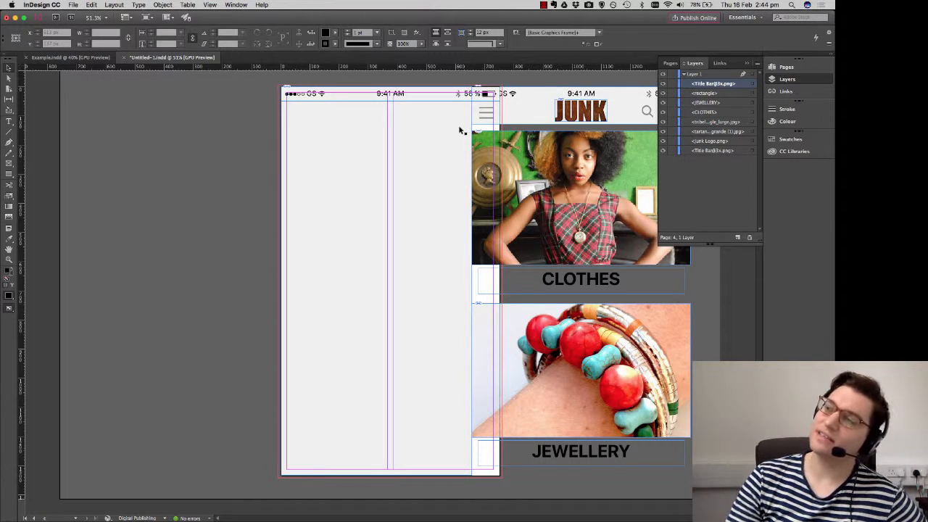
mouse_move(347, 117)
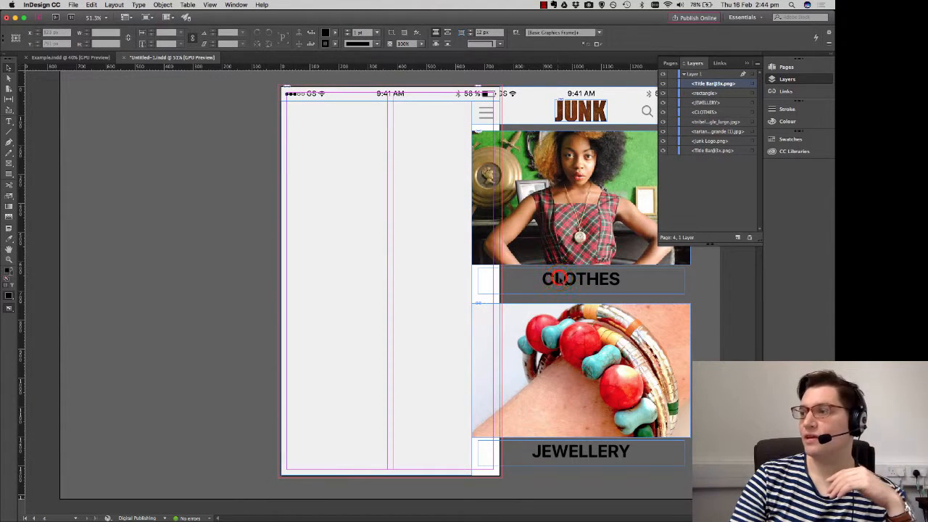
Retype the heading as SHOP and adjust its size.
click(581, 279)
text(S)
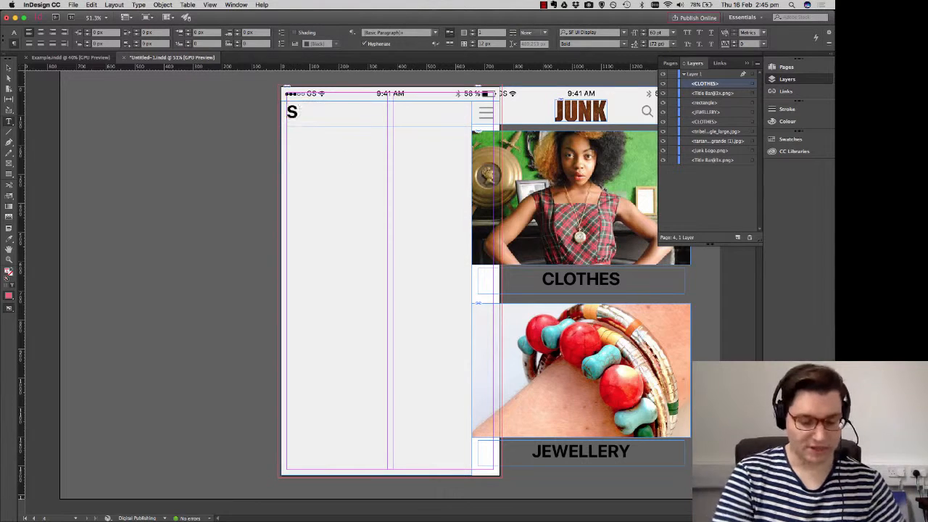
text(HOP)
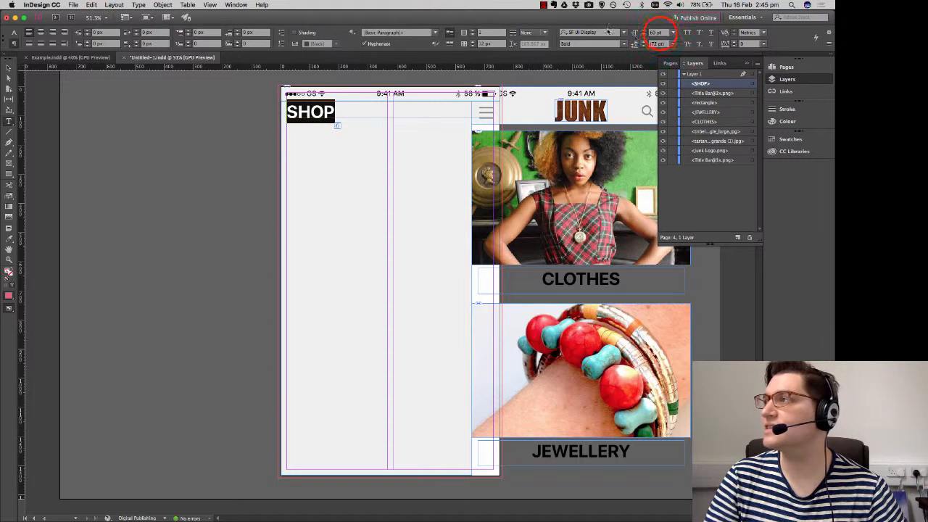
click(657, 32)
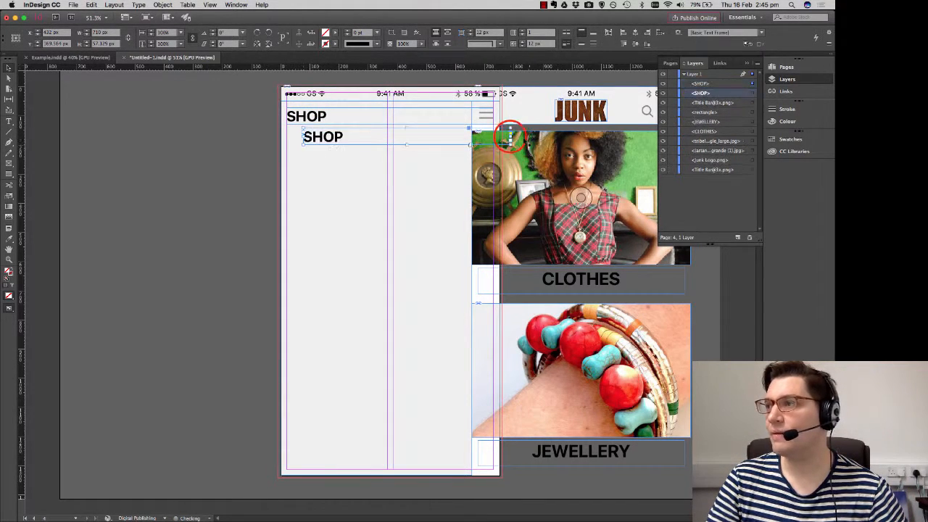
Add indented copies of the heading retyped as Clothes, Jewellery and Bags.
drag(507, 136, 325, 136)
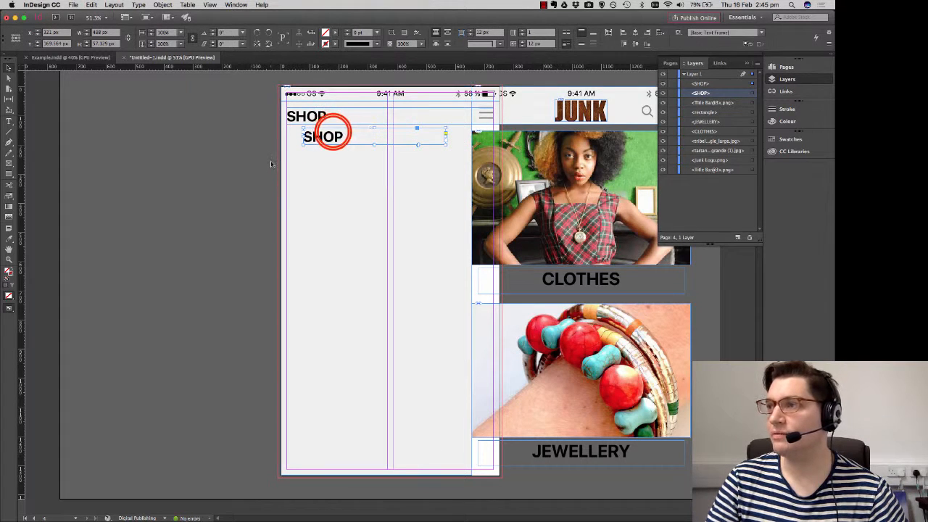
double_click(323, 136)
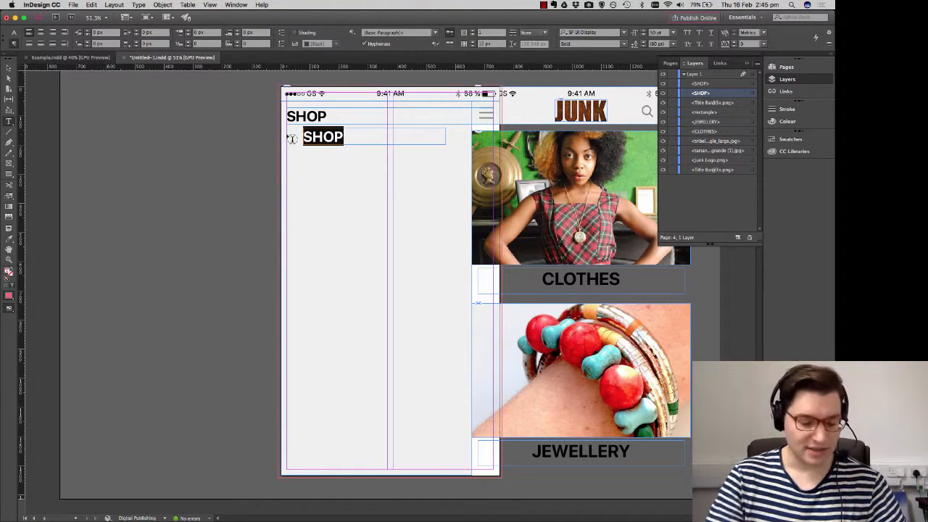
text(Clothes)
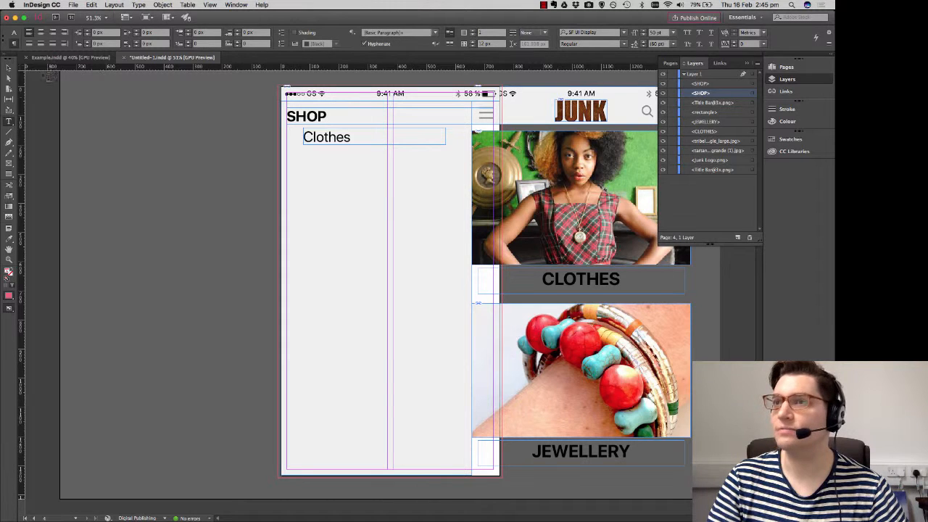
click(327, 137)
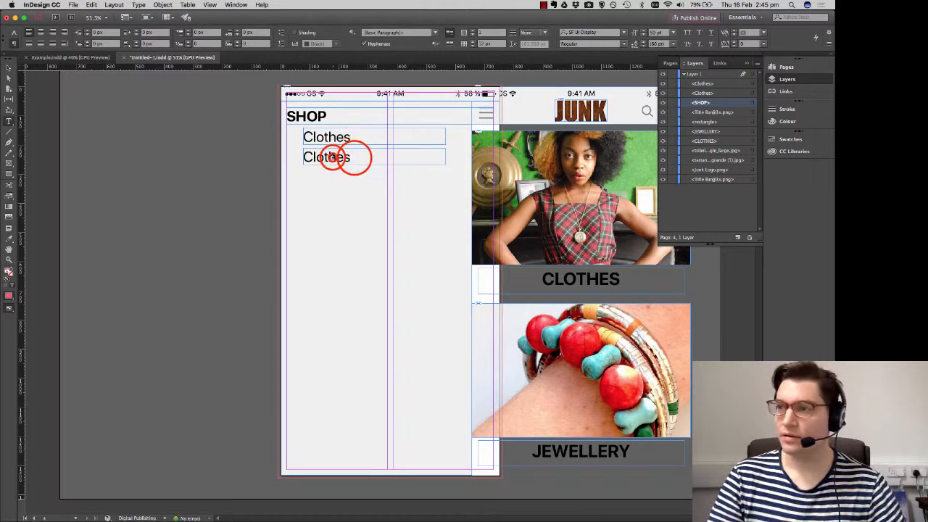
text(J)
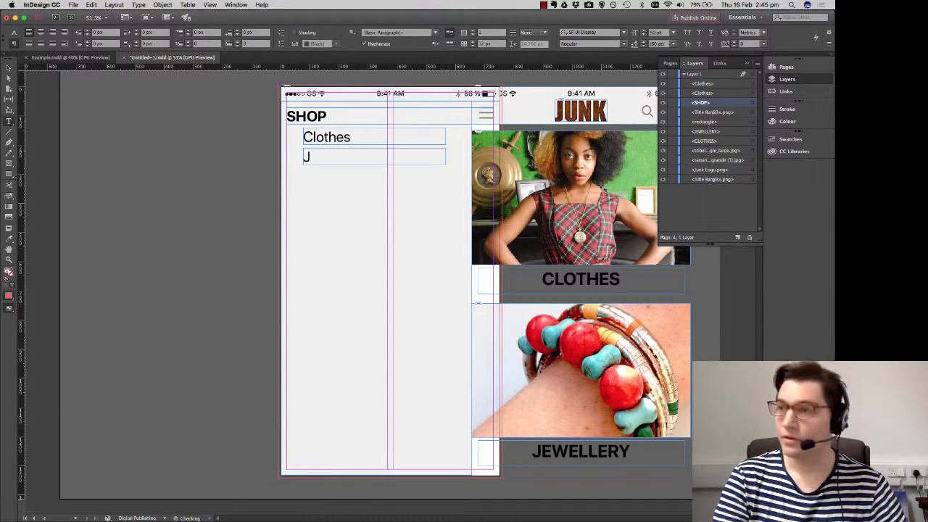
text(ewe)
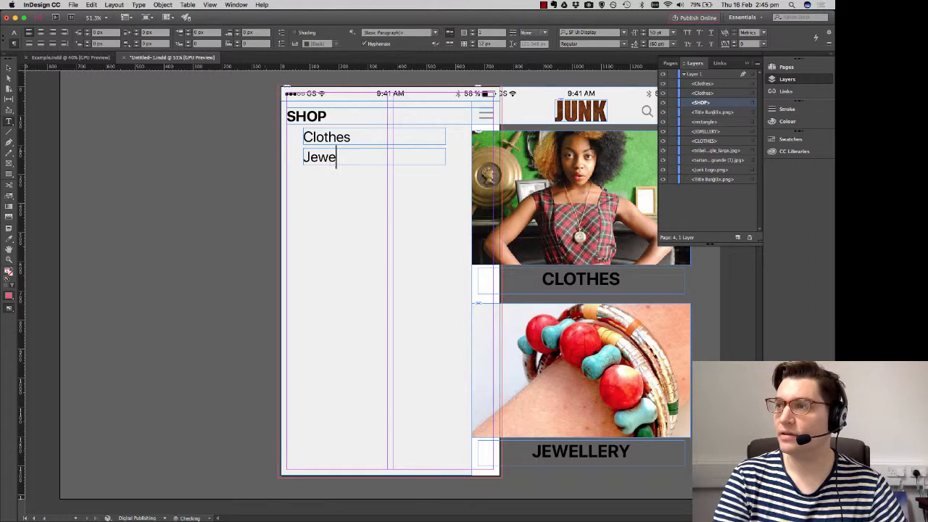
text(llery)
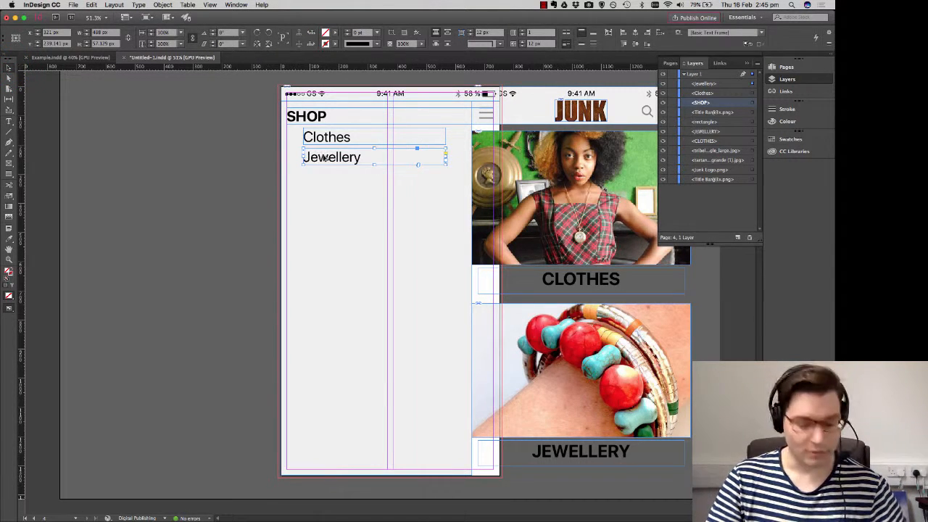
click(319, 178)
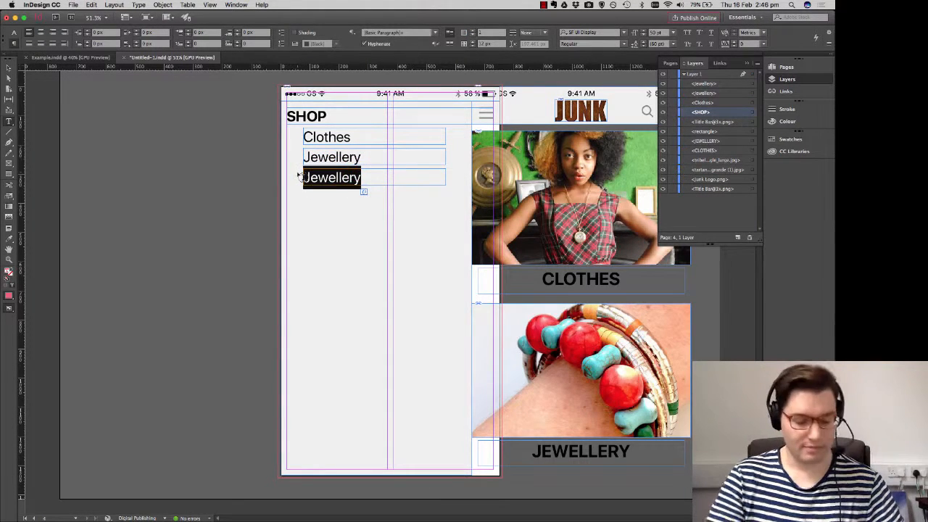
text(Bags)
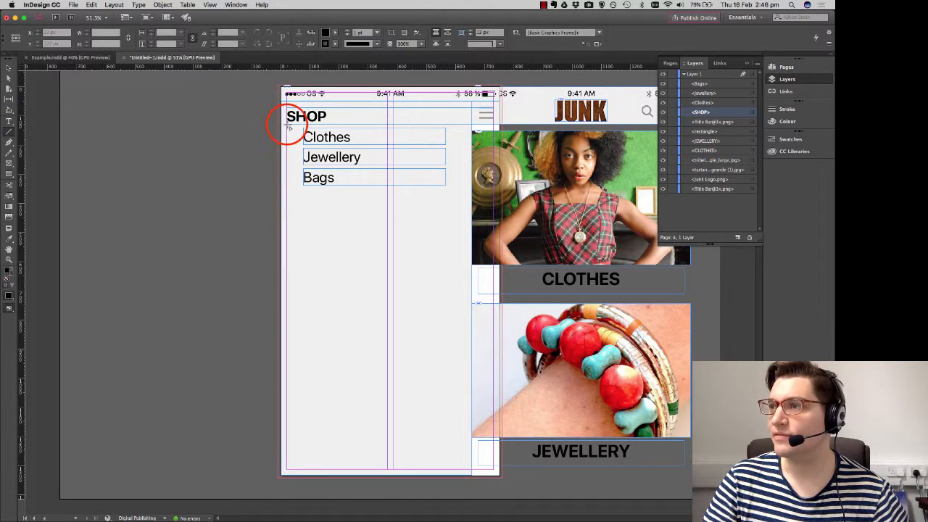
Duplicate the SHOP group and retype it as Experience with My Account, Gallery, Store Finder, Blog.
drag(288, 127, 464, 127)
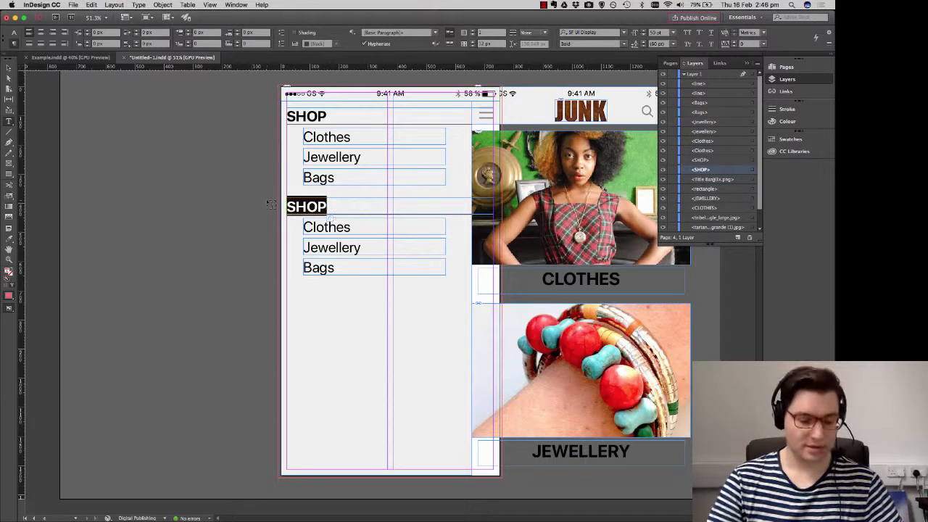
text(Experience)
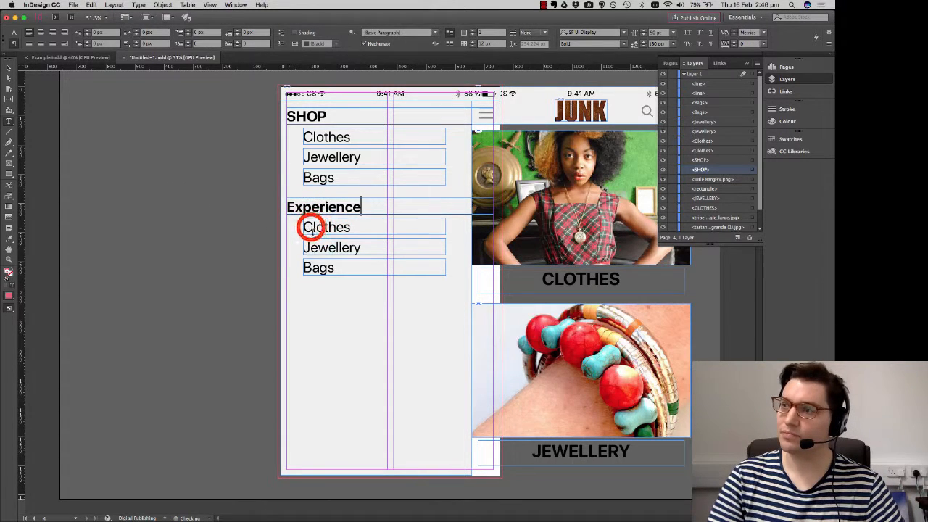
text(My Account)
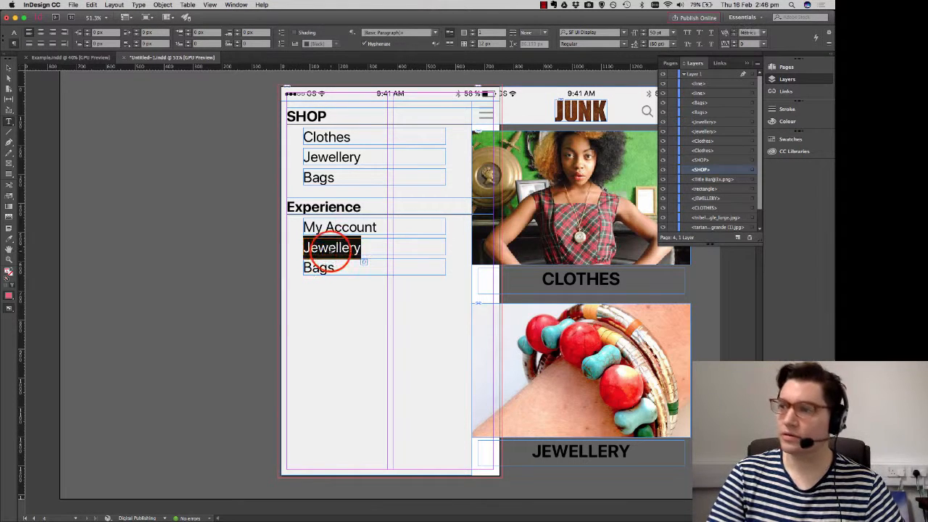
text(Gallery)
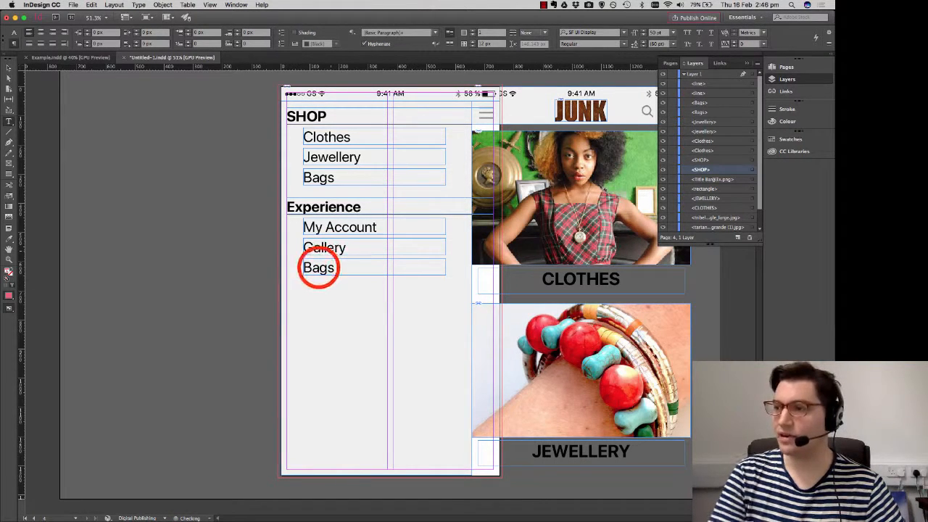
double_click(319, 268)
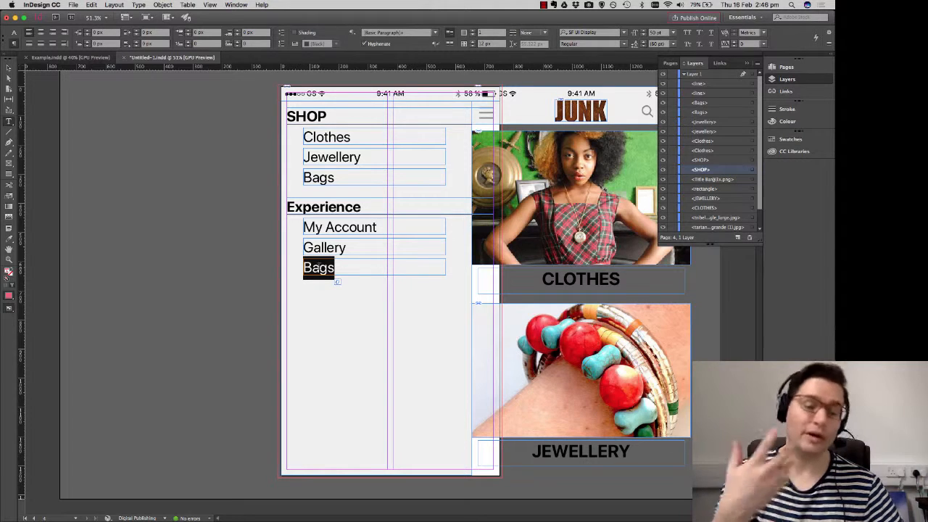
text(Store Find)
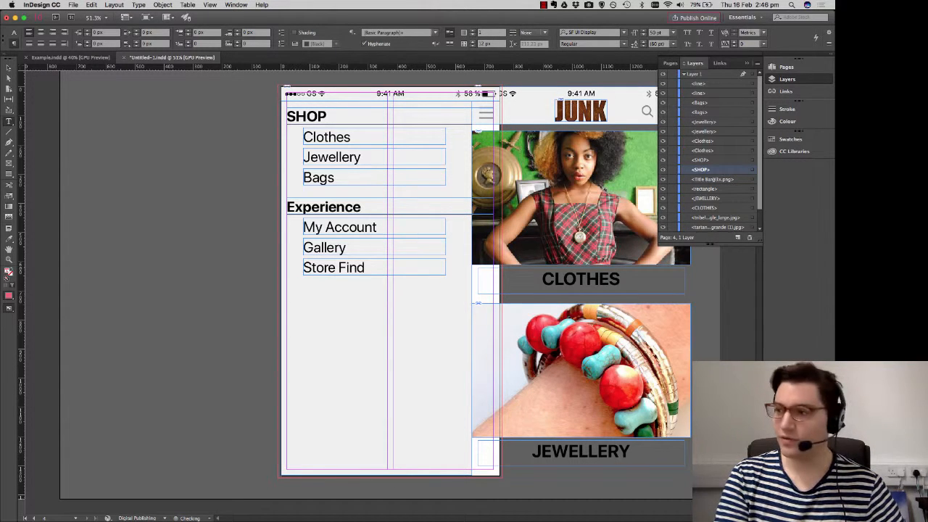
text(er)
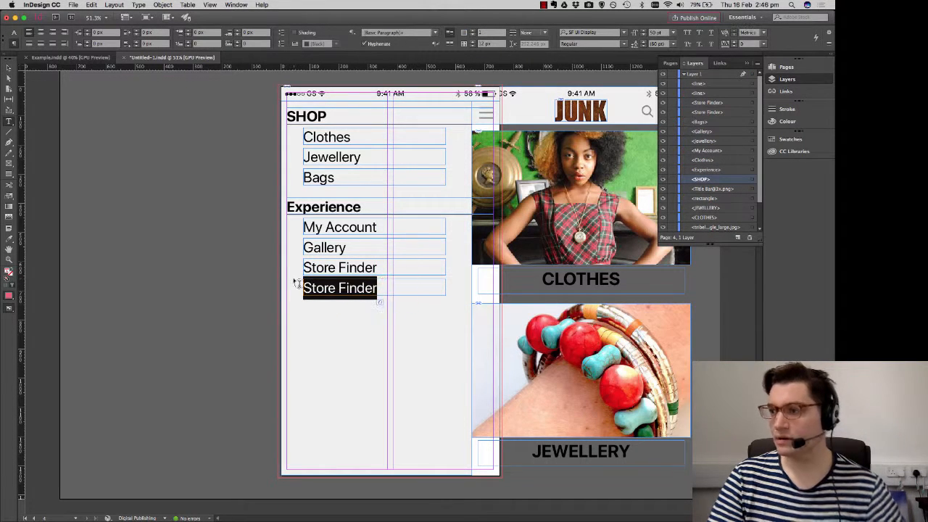
text(Blog)
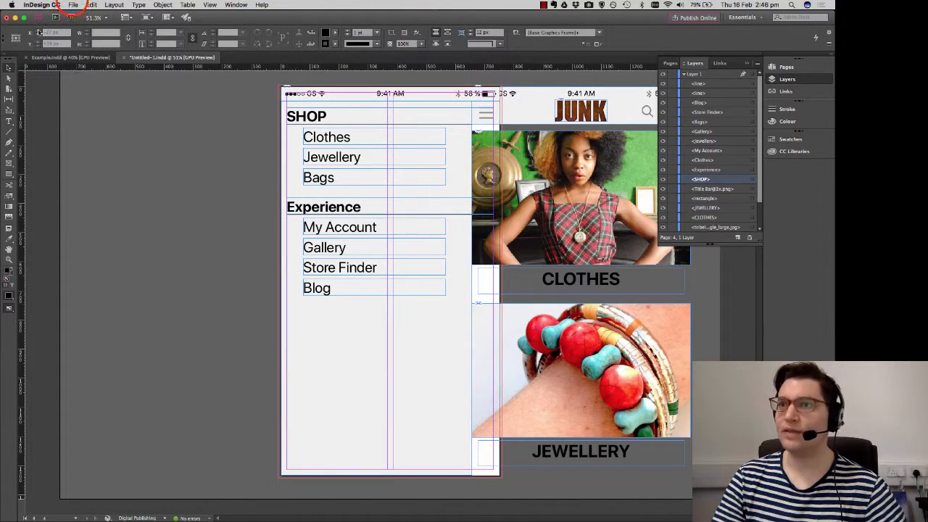
Place School of Junk.png from the Branding folder below the Blog item.
click(73, 5)
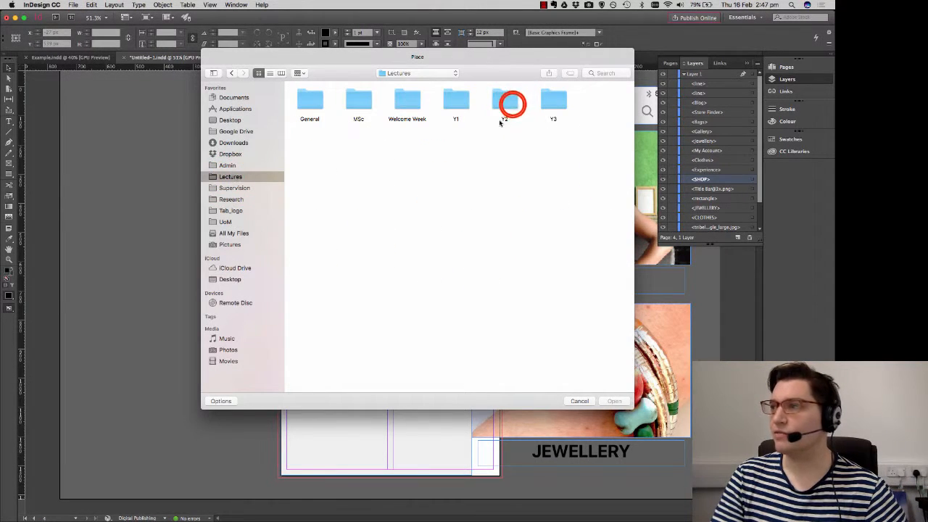
double_click(503, 99)
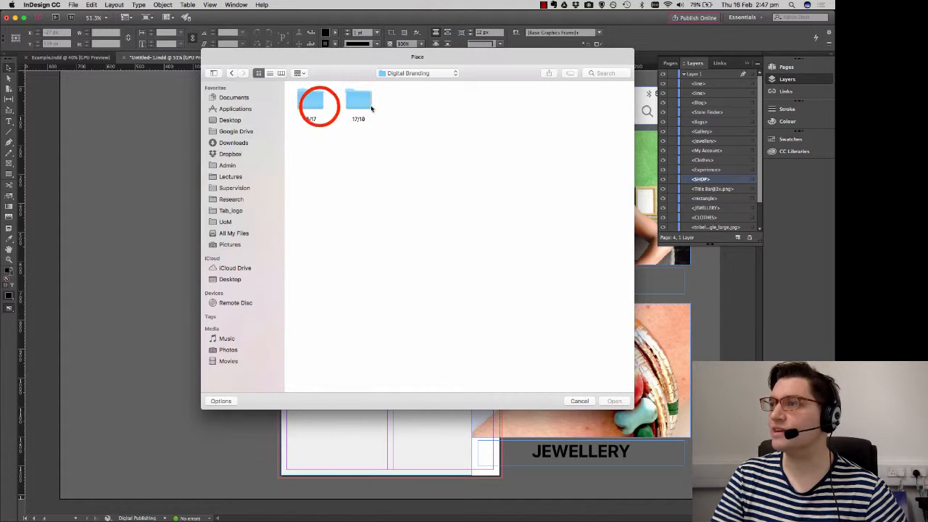
double_click(318, 102)
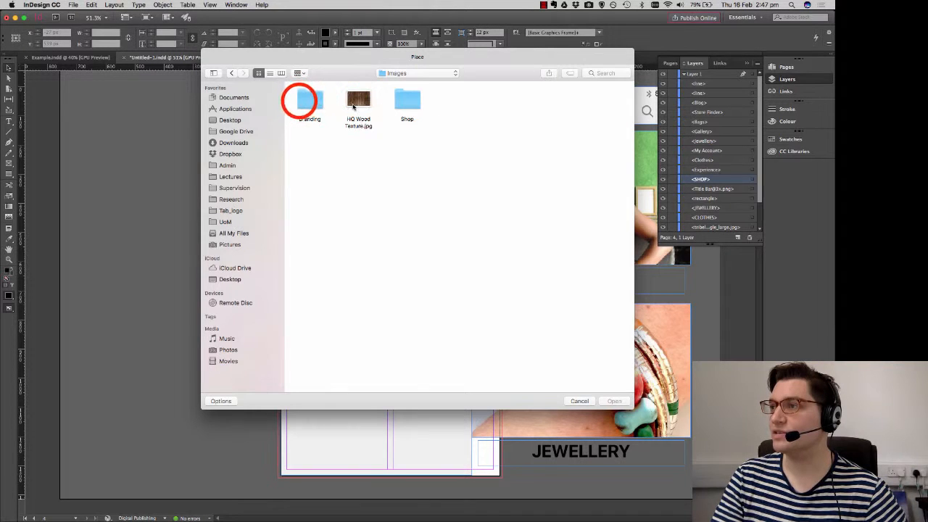
double_click(310, 100)
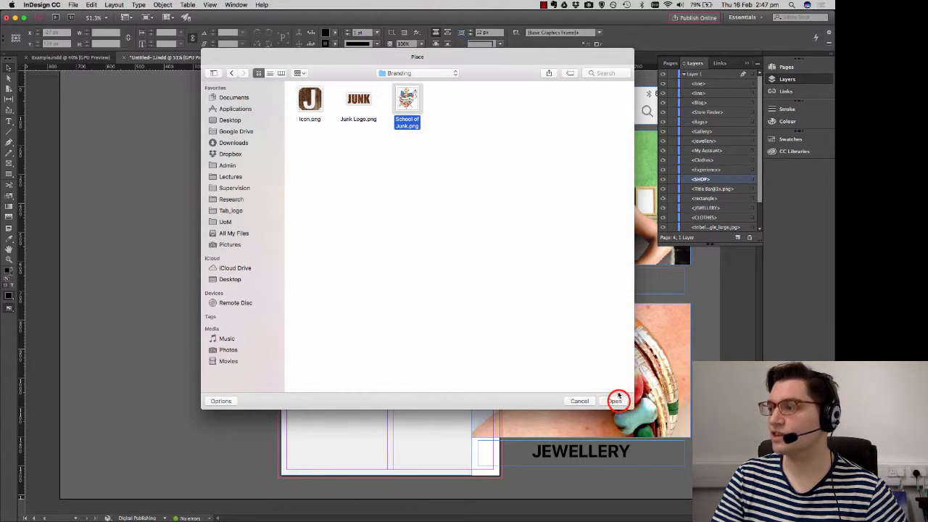
click(615, 401)
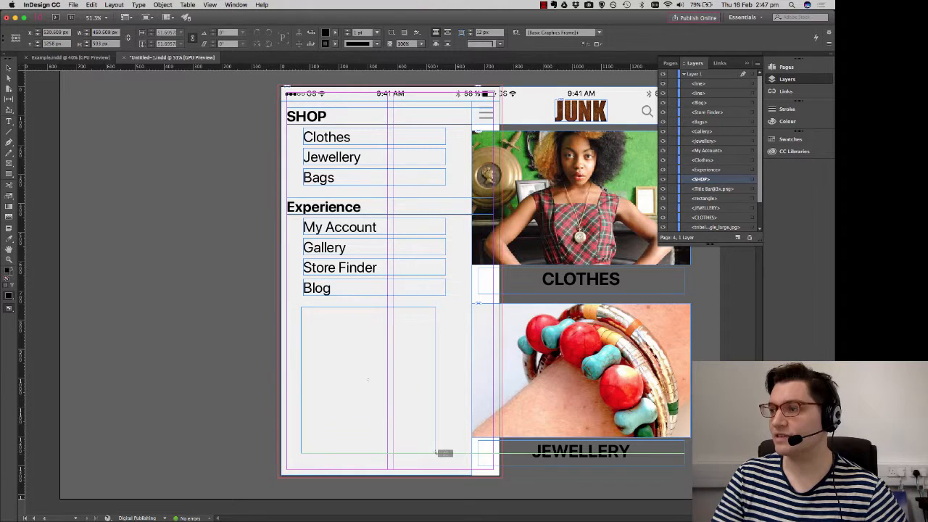
click(367, 380)
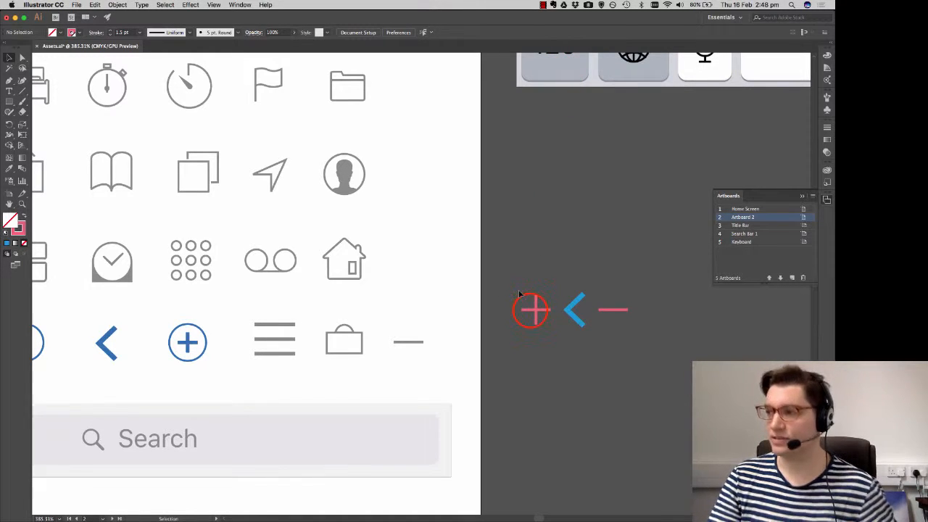
Select and copy the pink plus icon from the Illustrator assets artboard.
click(531, 310)
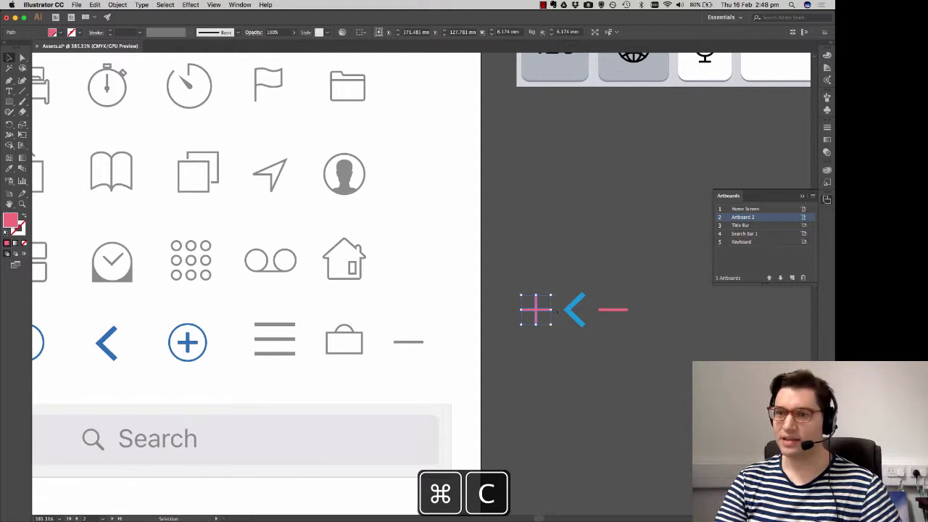
click(111, 172)
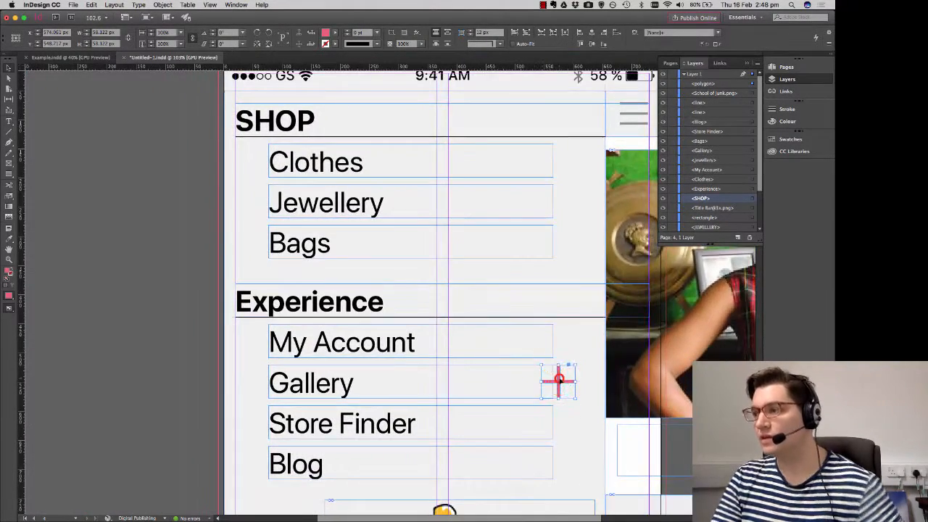
Position pasted pink plus icons beside the Clothes, Jewellery and Bags rows.
drag(558, 381, 575, 161)
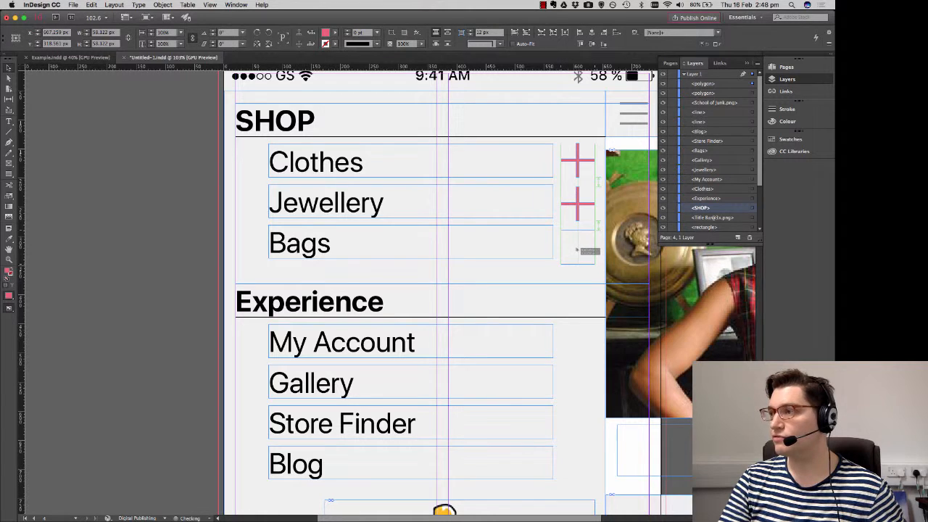
click(578, 243)
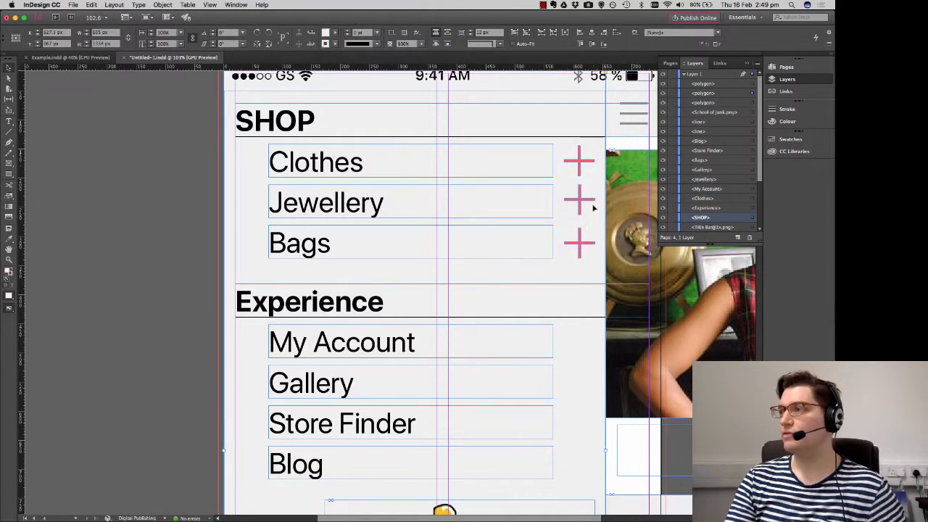
click(579, 243)
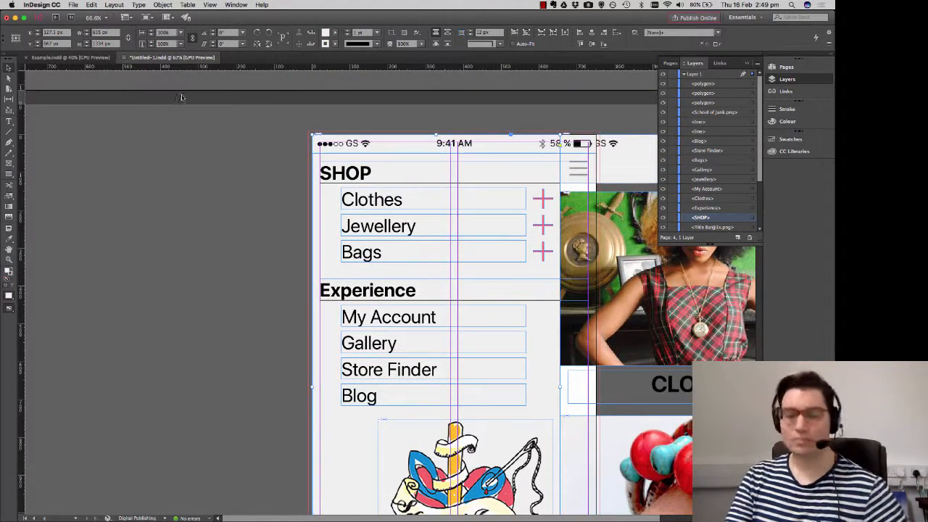
mouse_move(196, 111)
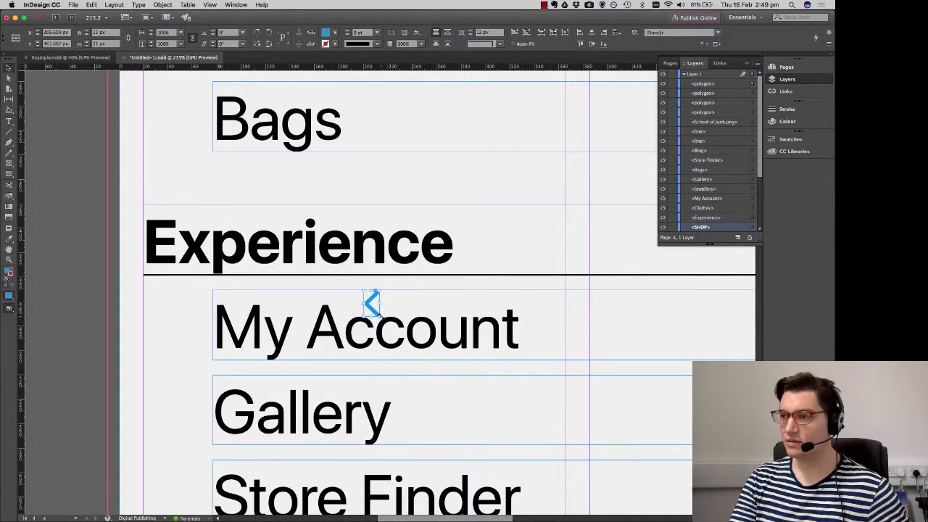
Place the blue arrow beside My Account and copy it beside the other Experience rows.
drag(372, 303, 402, 289)
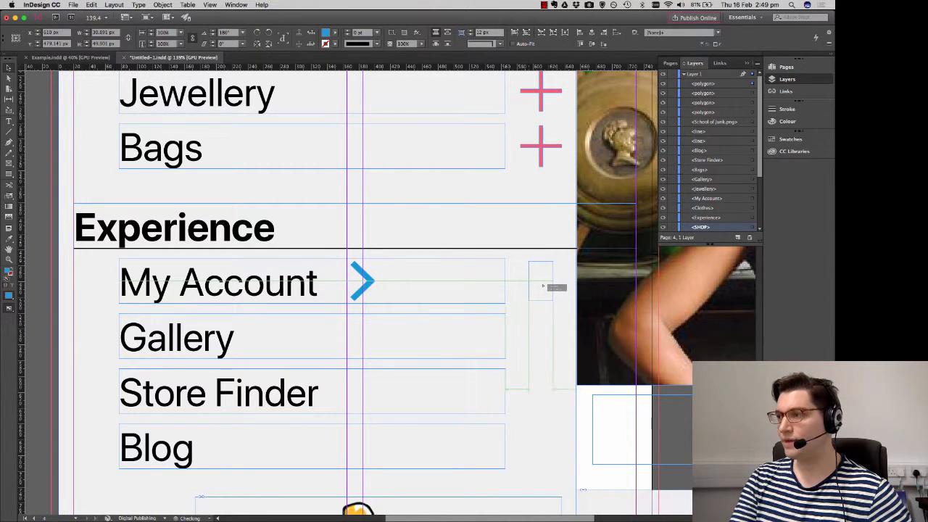
drag(363, 281, 540, 281)
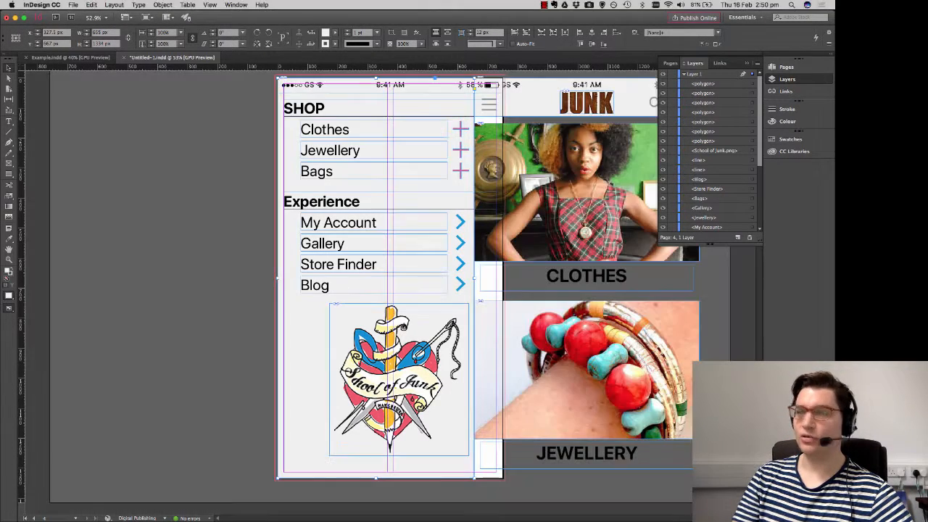
Move Jewellery, Bags and the rows below down to open a gap under Clothes.
click(672, 63)
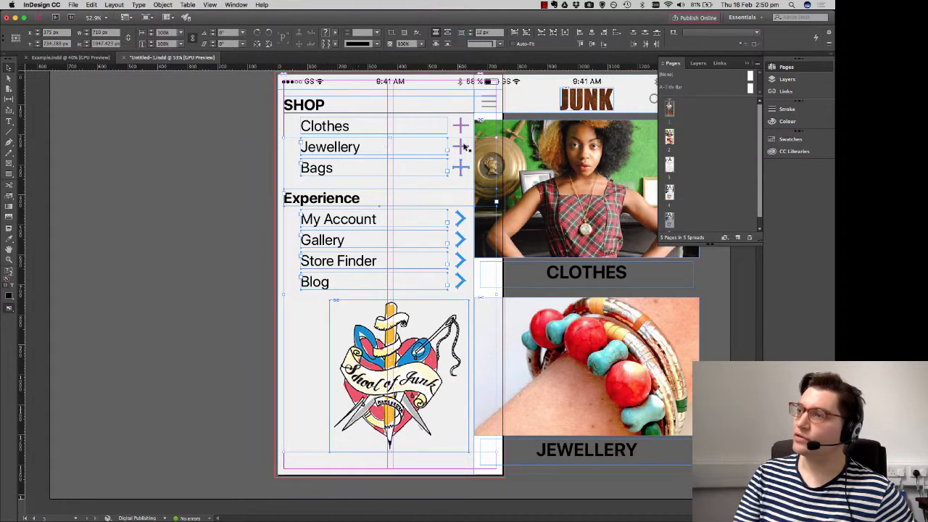
right_click(464, 145)
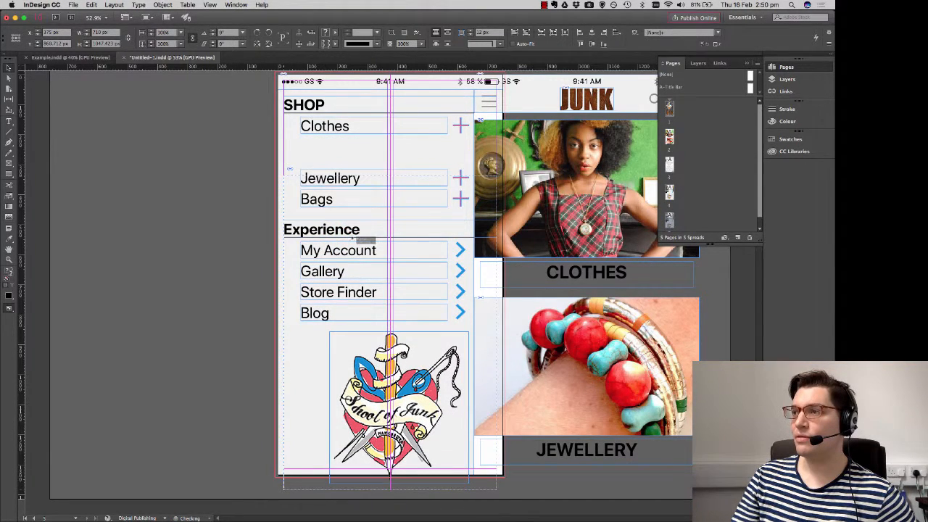
click(325, 126)
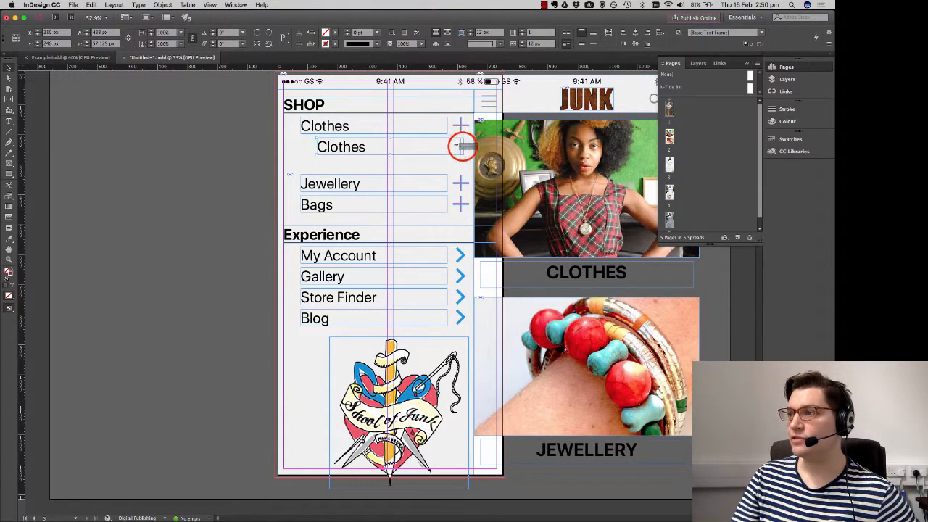
Retype the indented Clothes copies as 'mens' and 'womens'.
double_click(340, 147)
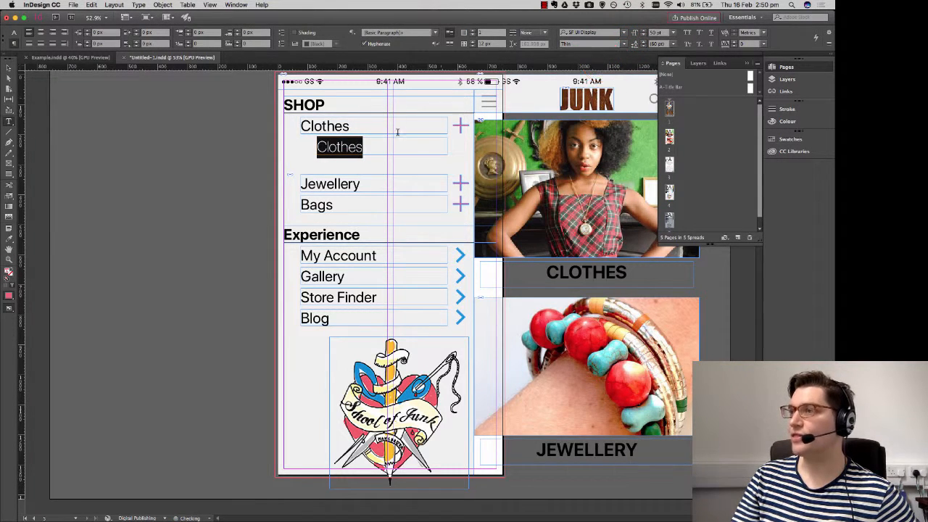
text(mens)
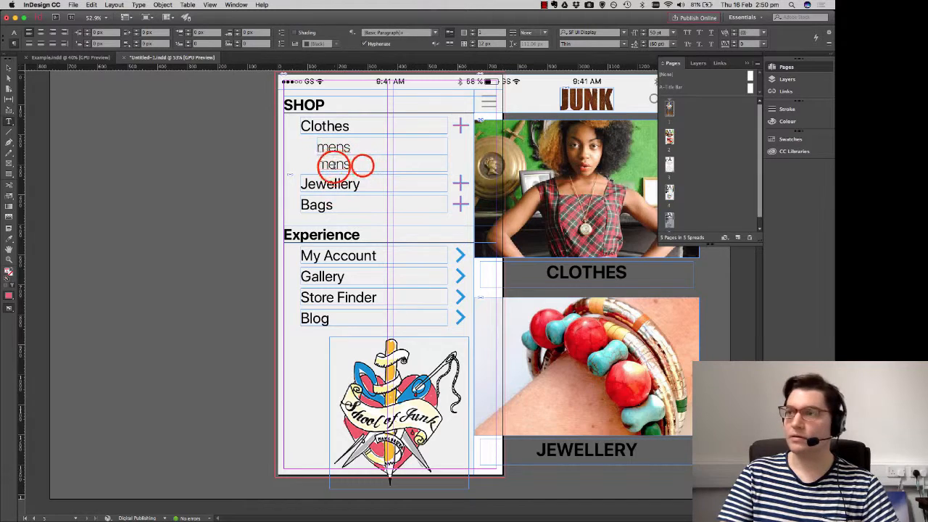
text(wi)
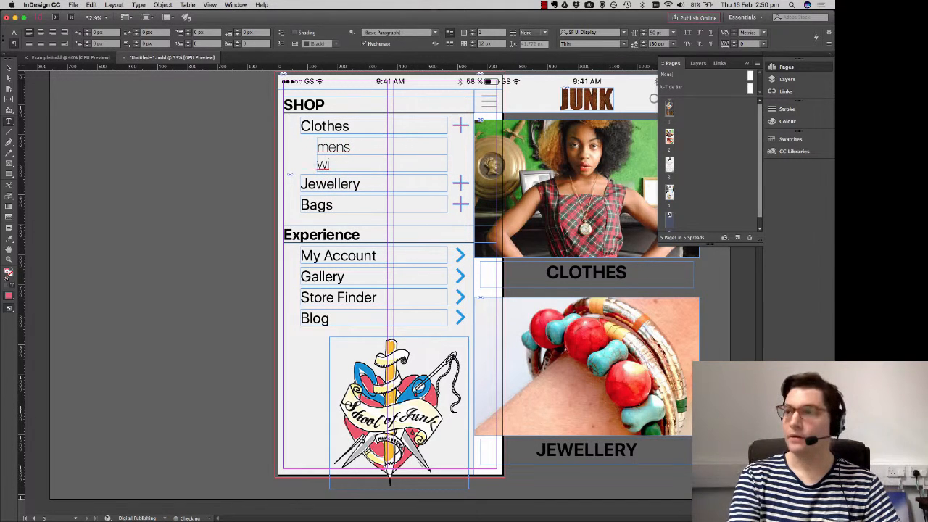
text(omens)
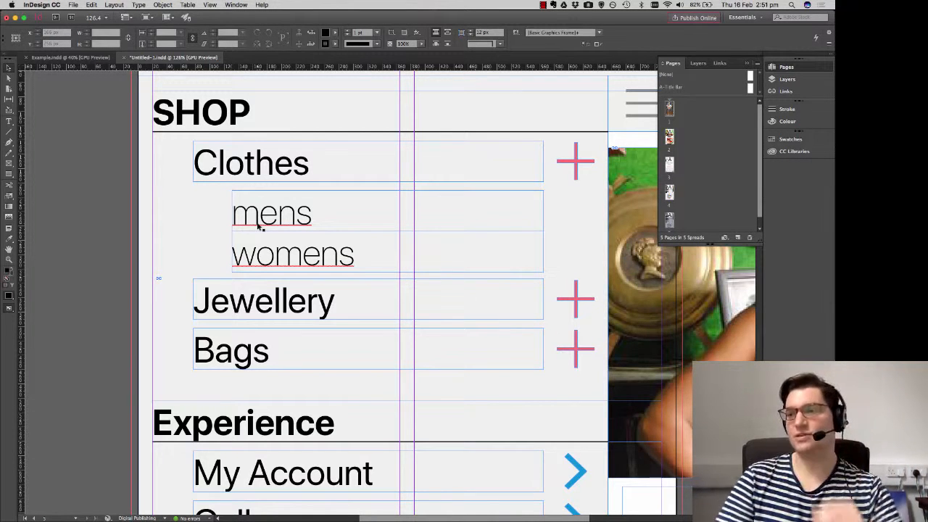
Remove the plus beside Clothes and fetch a minus icon from Illustrator.
click(575, 162)
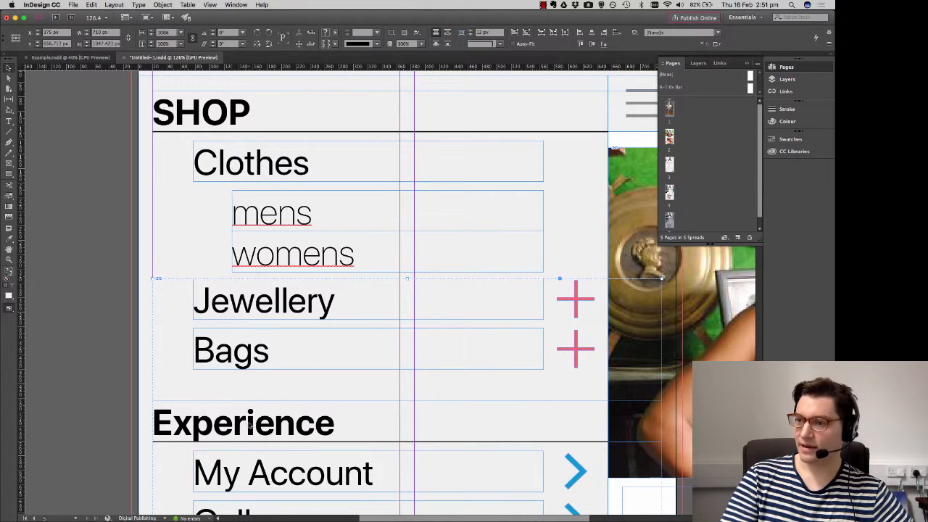
right_click(293, 363)
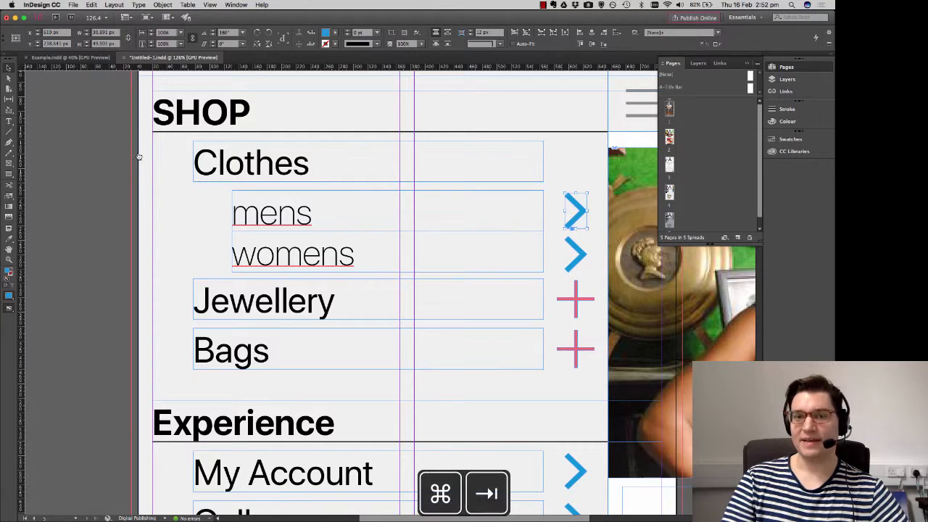
key(cmd+tab)
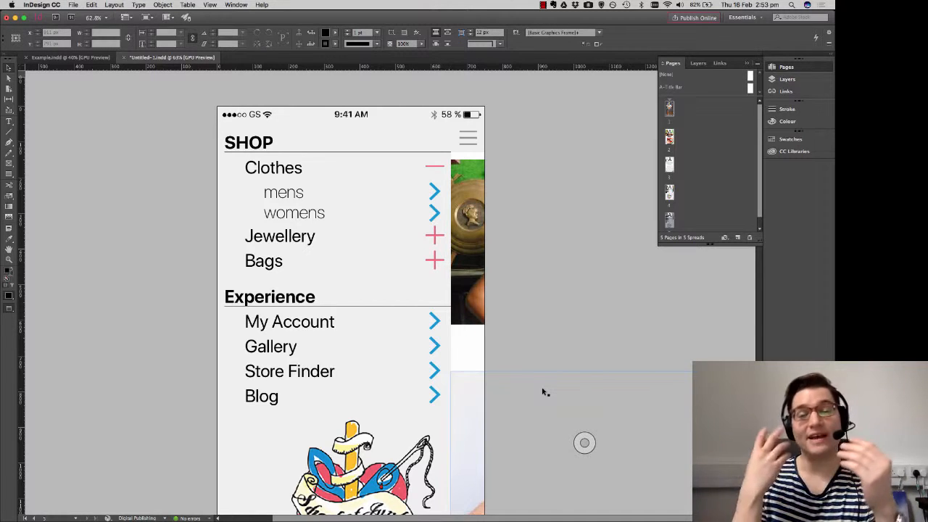
scroll(down, 3)
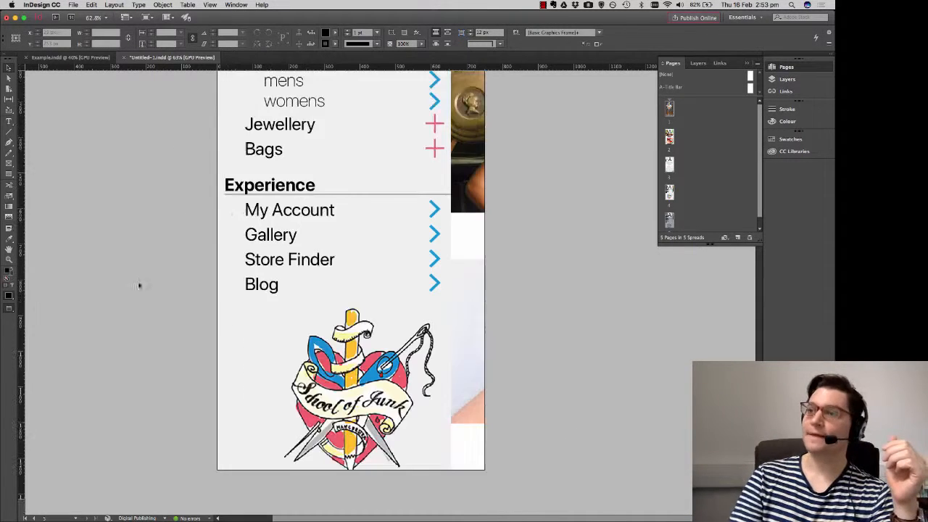
scroll(down, 3)
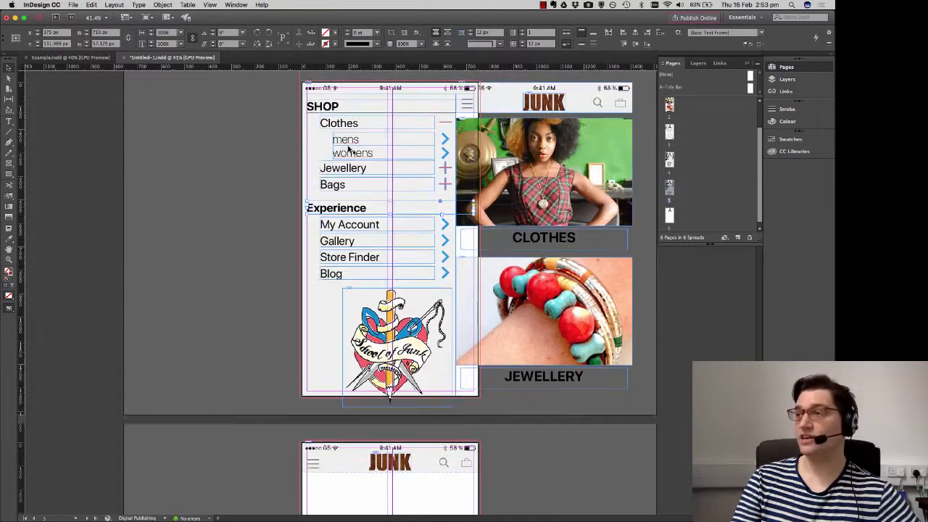
Retype the copied Experience heading as 'Jewellery' and select it for restyling.
scroll(down, 3)
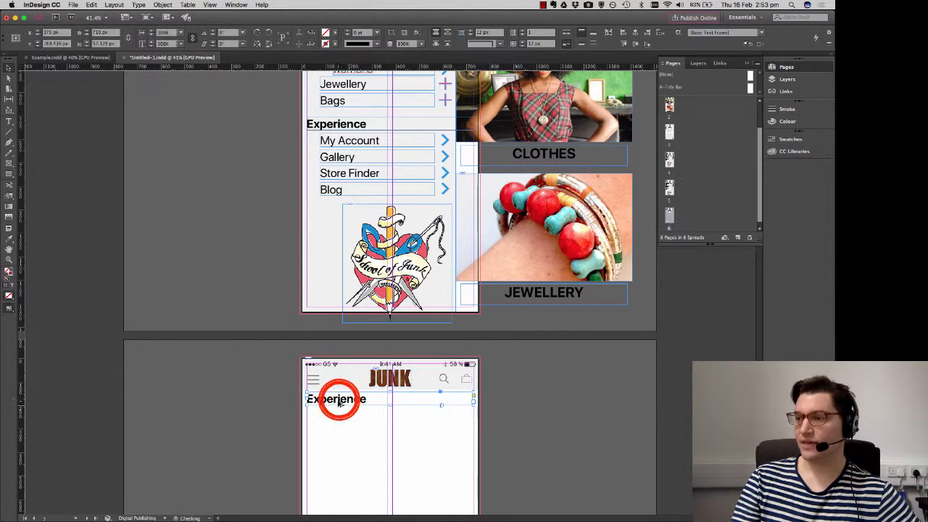
click(336, 399)
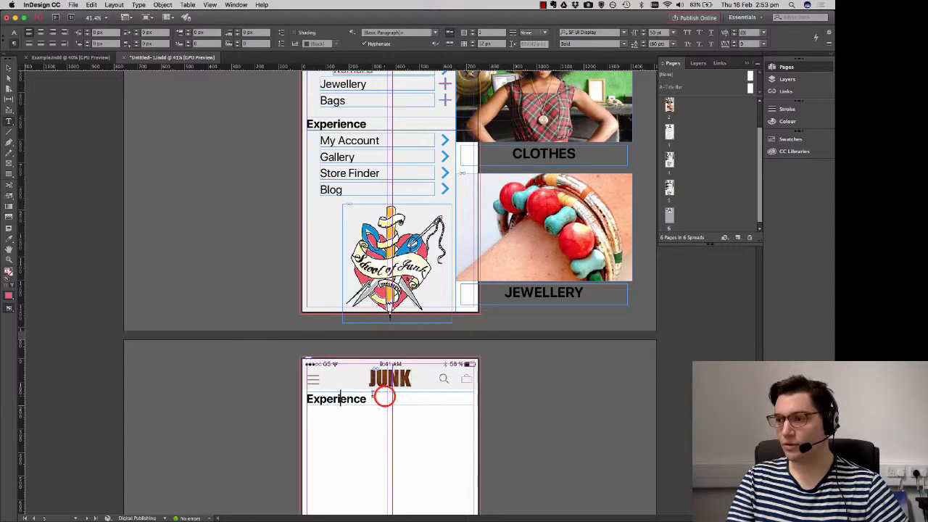
text(Jewellery)
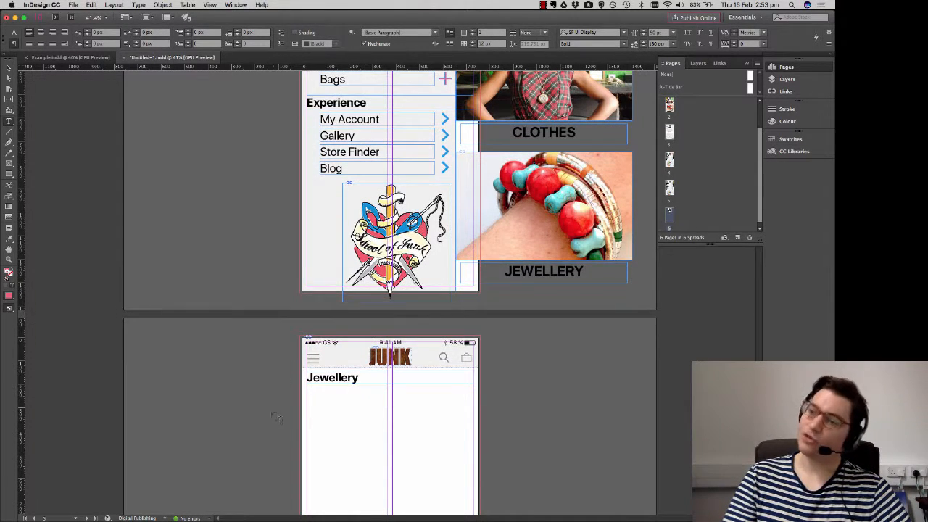
scroll(down, 3)
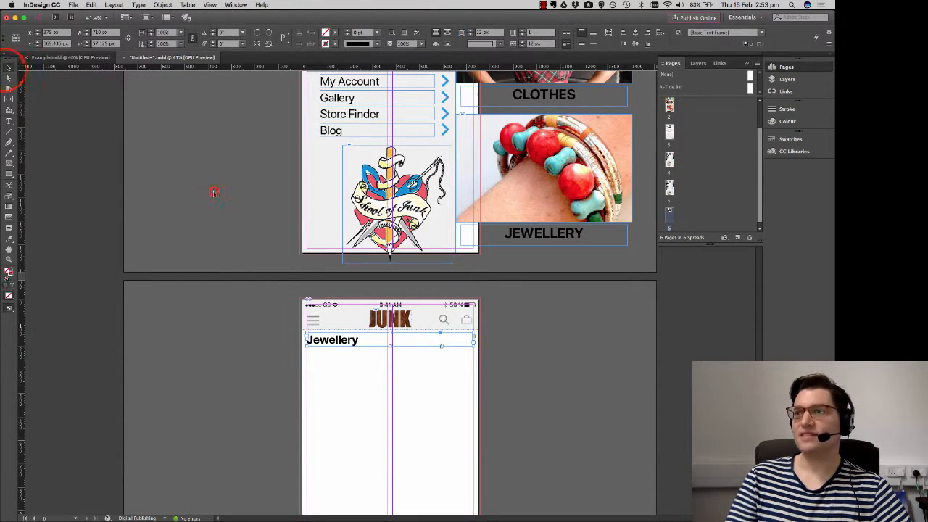
scroll(down, 3)
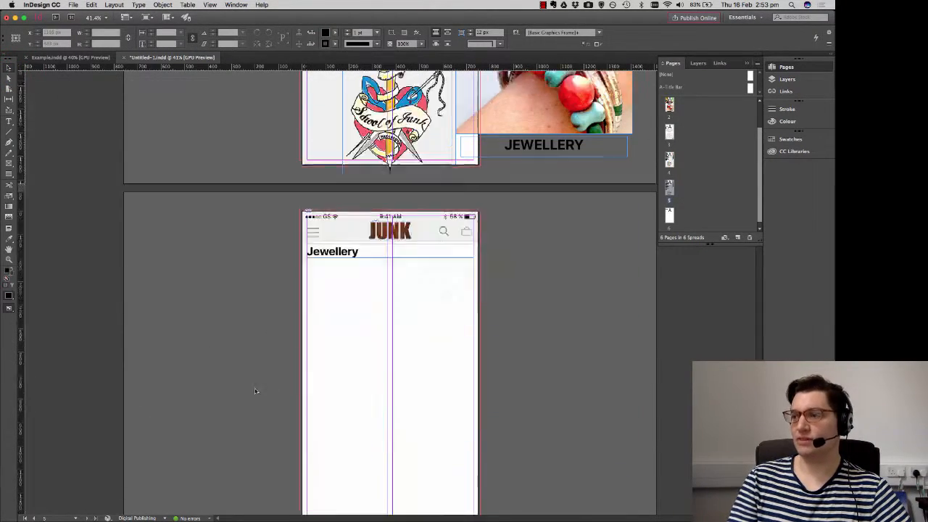
click(333, 251)
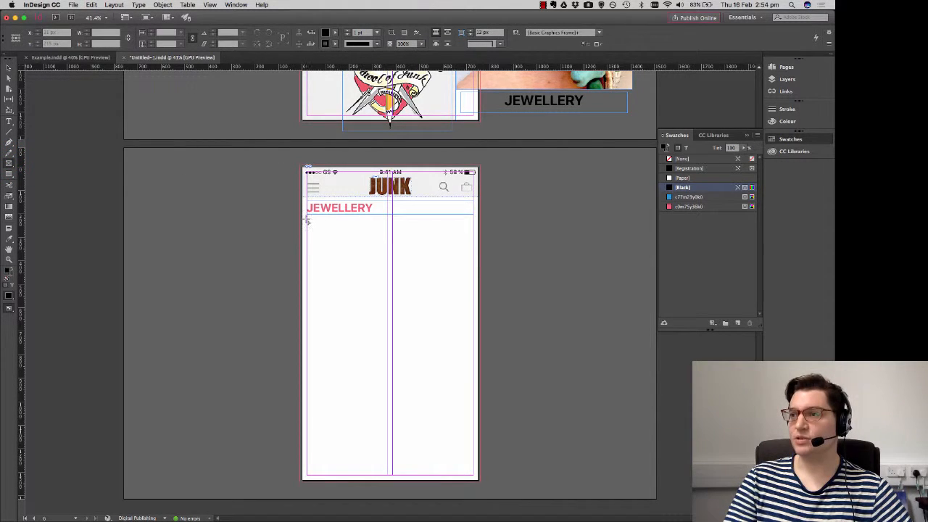
Draw an image placeholder frame under the heading, stretched across the left column.
drag(307, 220, 356, 274)
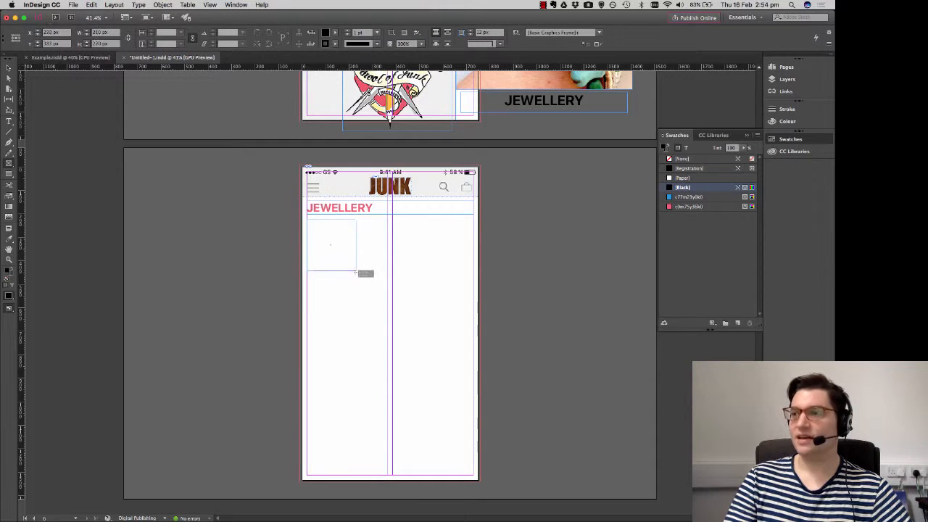
drag(355, 274, 464, 290)
text(Blog)
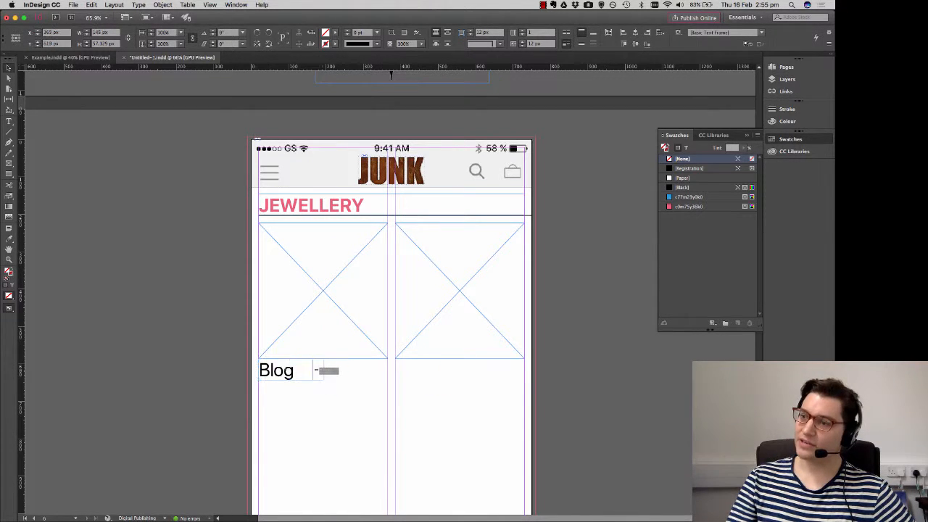
Replace the second Blog word with a £34 price in a Light font weight.
click(277, 371)
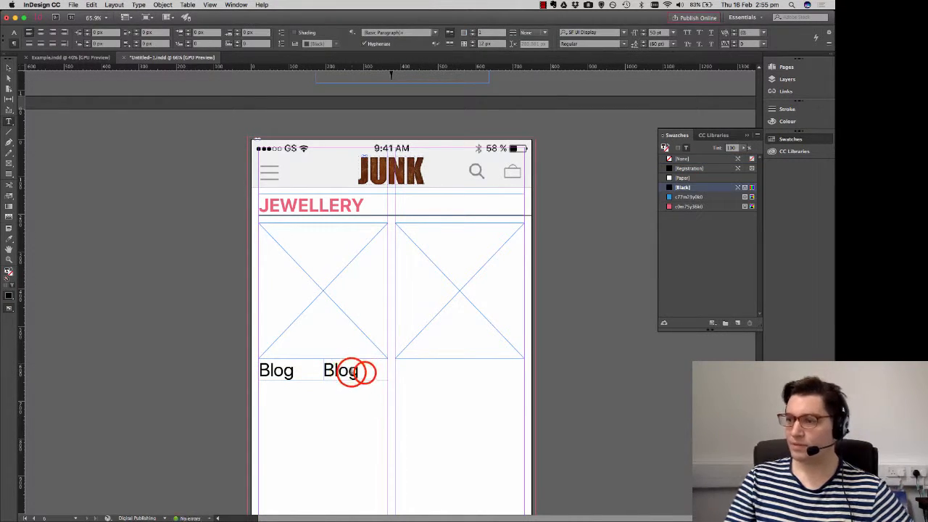
double_click(340, 370)
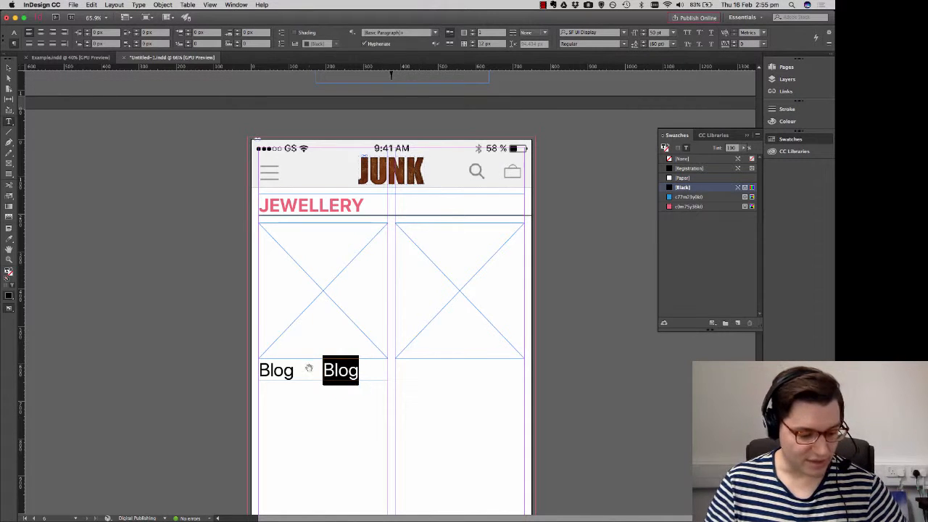
text(£3)
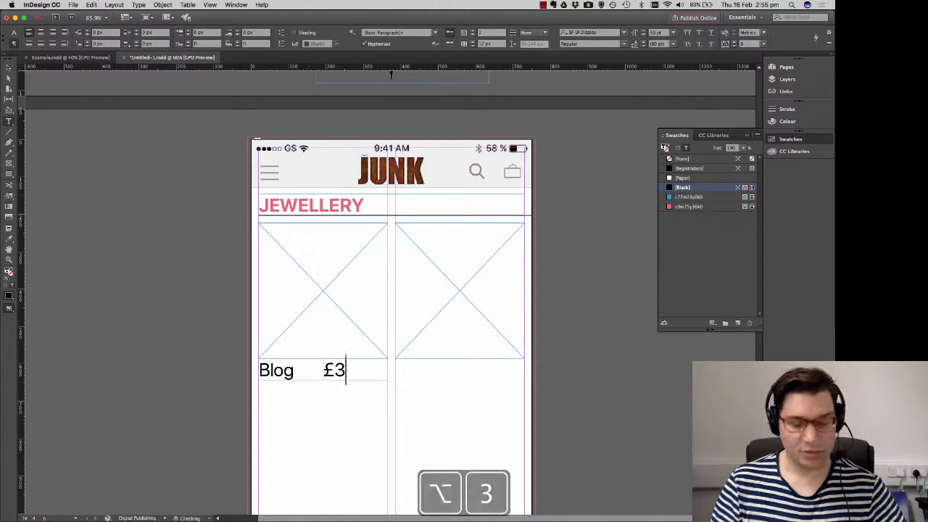
text(4)
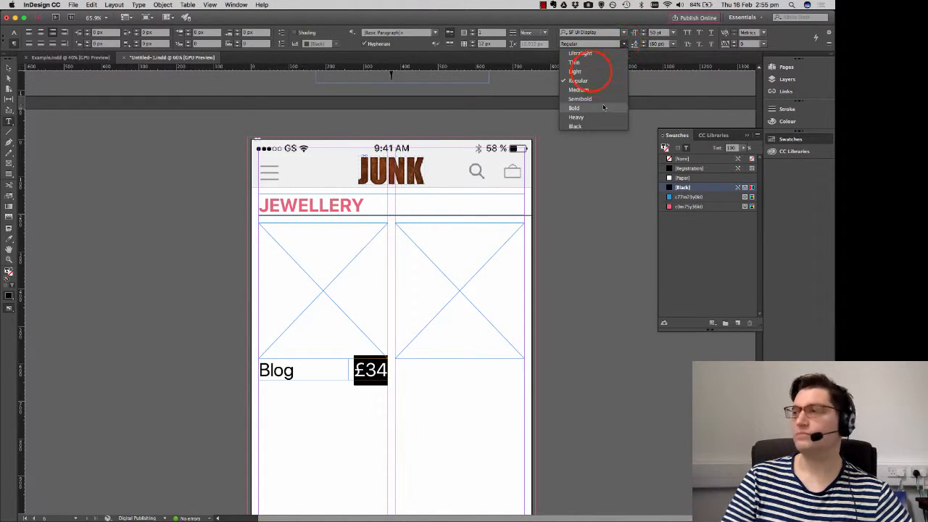
click(575, 71)
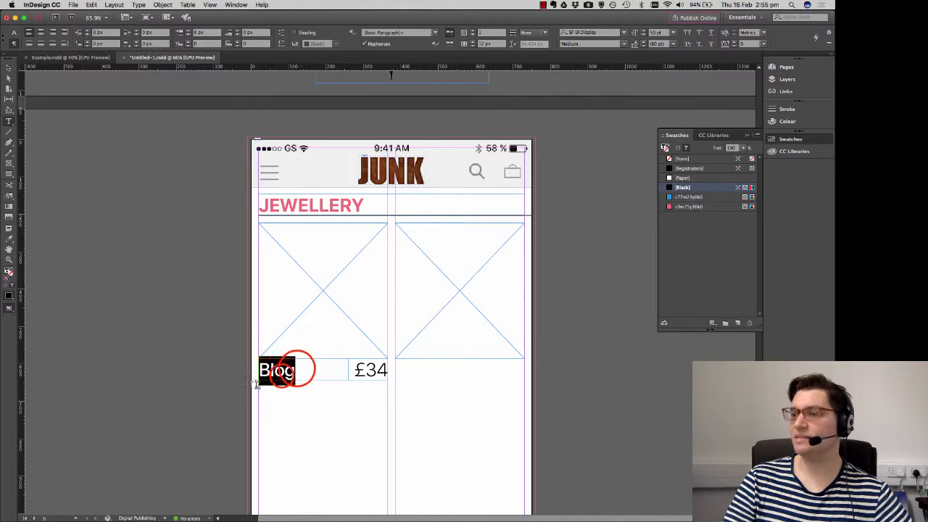
Change the caption label to 'Dreams'.
text(Dr)
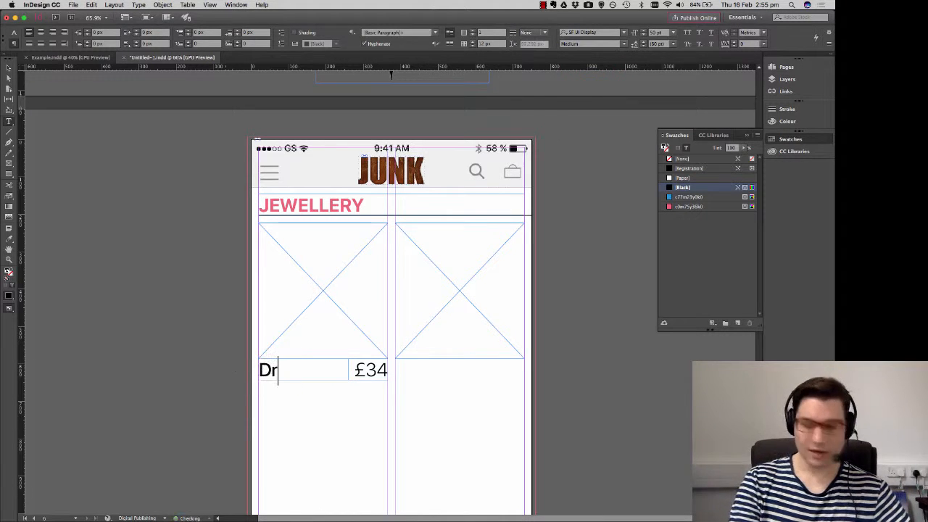
text(eams)
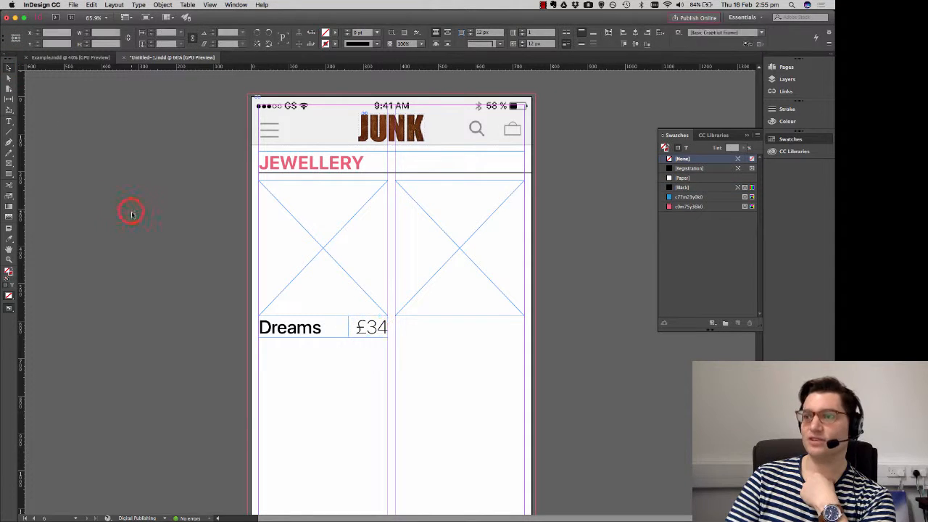
click(683, 187)
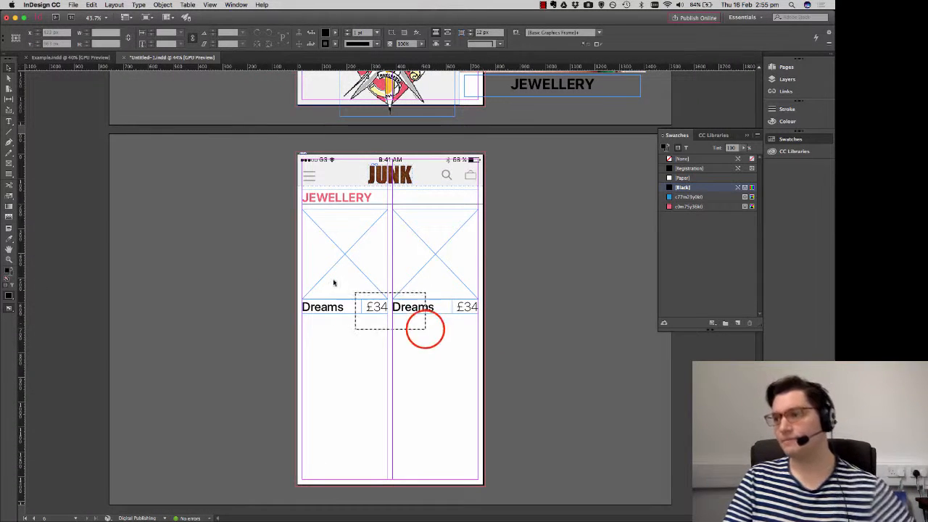
Group the placeholders with their Dreams £34 captions and duplicate the row.
right_click(426, 330)
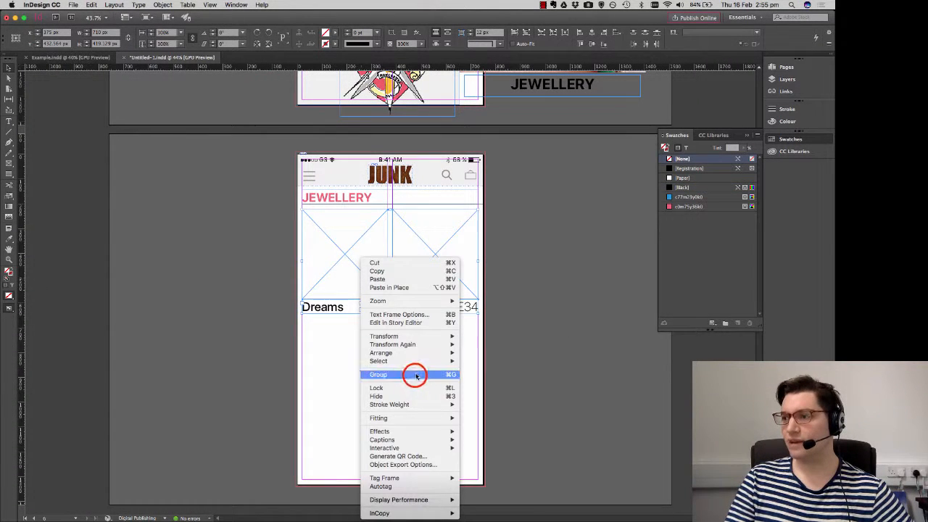
click(377, 375)
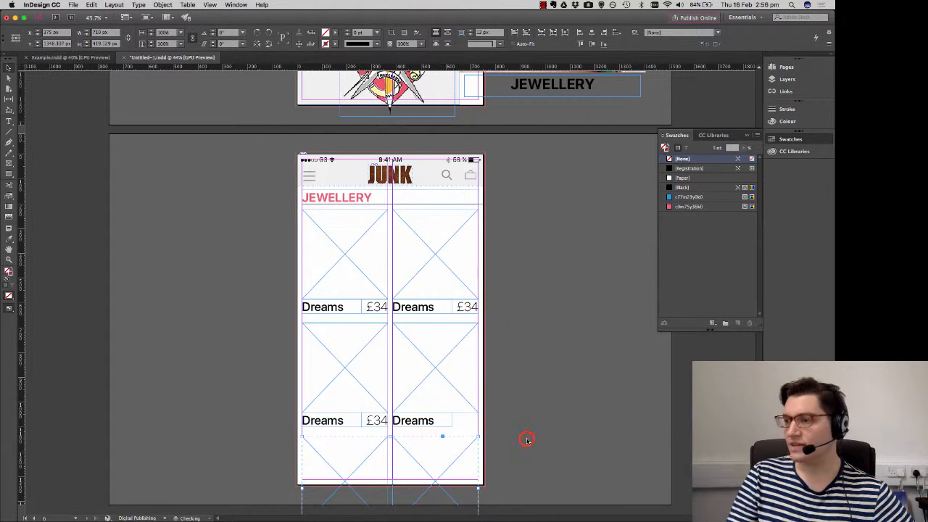
click(468, 307)
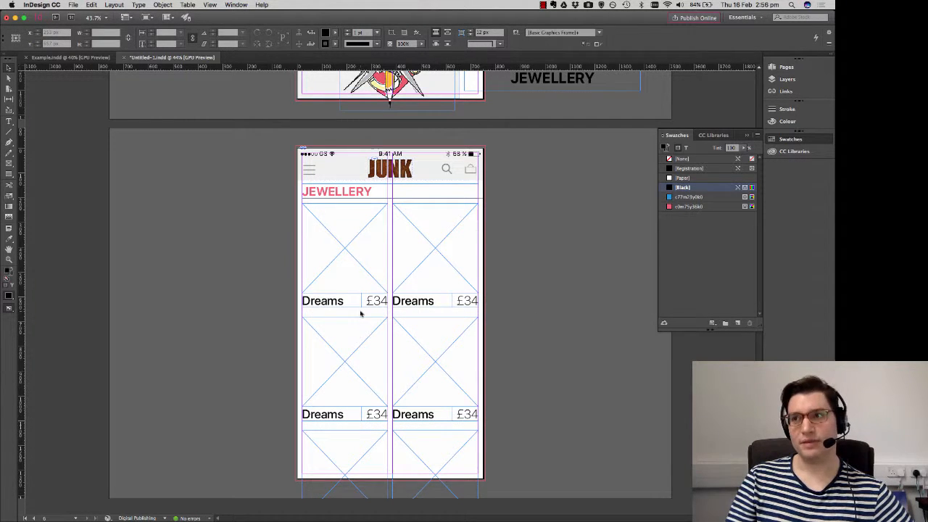
Load the earring photos from Images > Shop > Jewellery > Earings for placing.
click(74, 5)
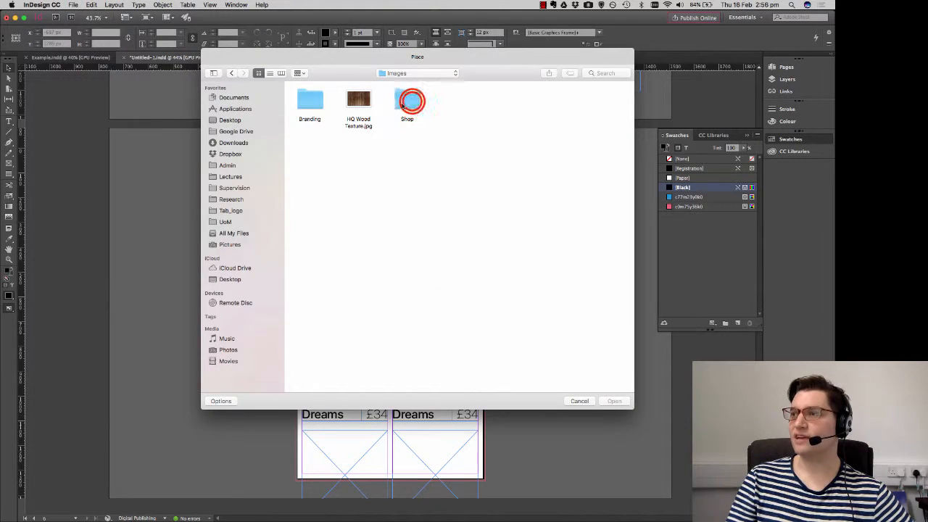
double_click(406, 102)
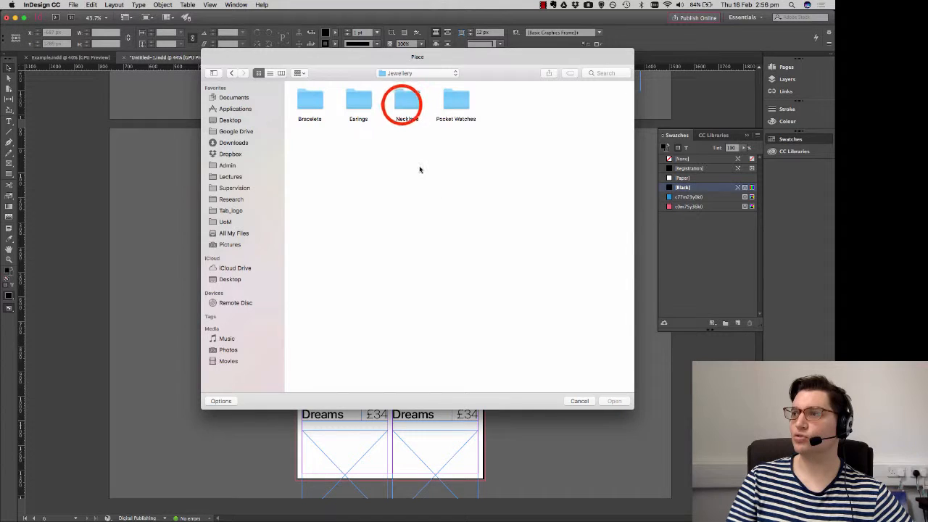
double_click(402, 100)
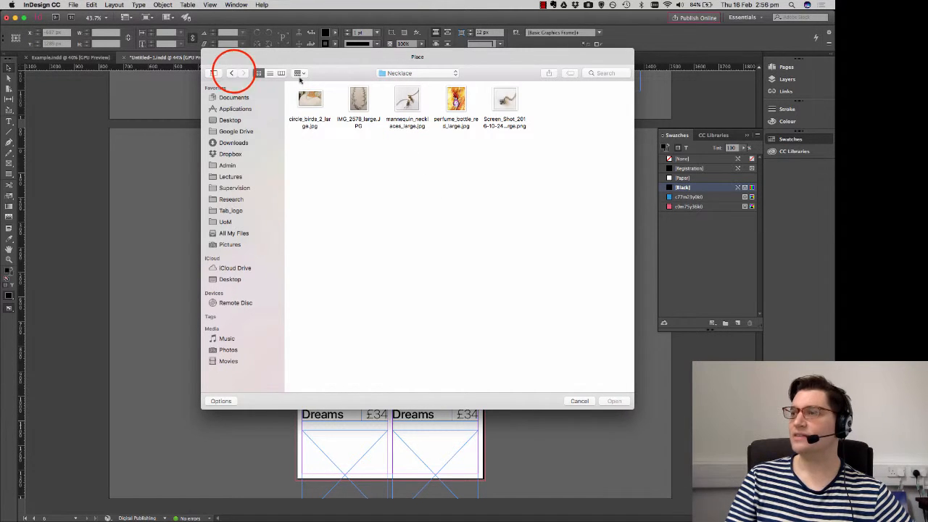
click(231, 72)
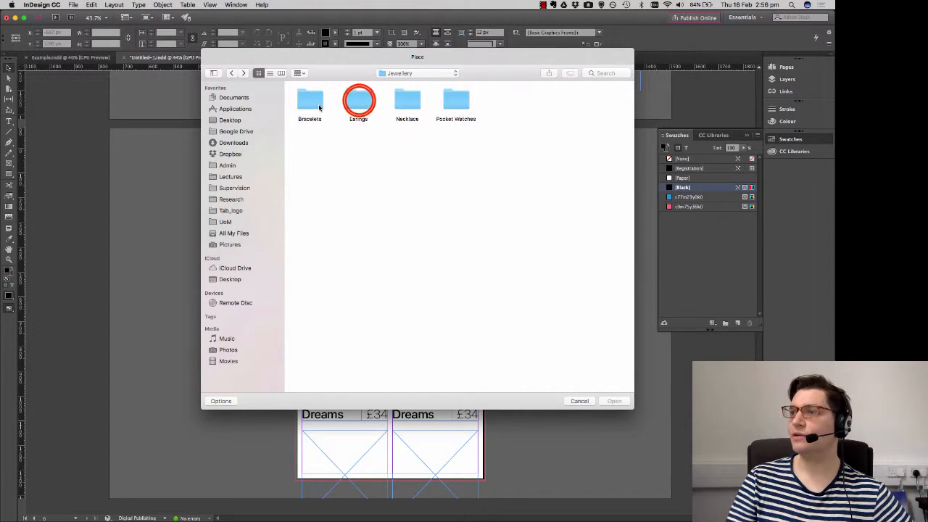
double_click(358, 102)
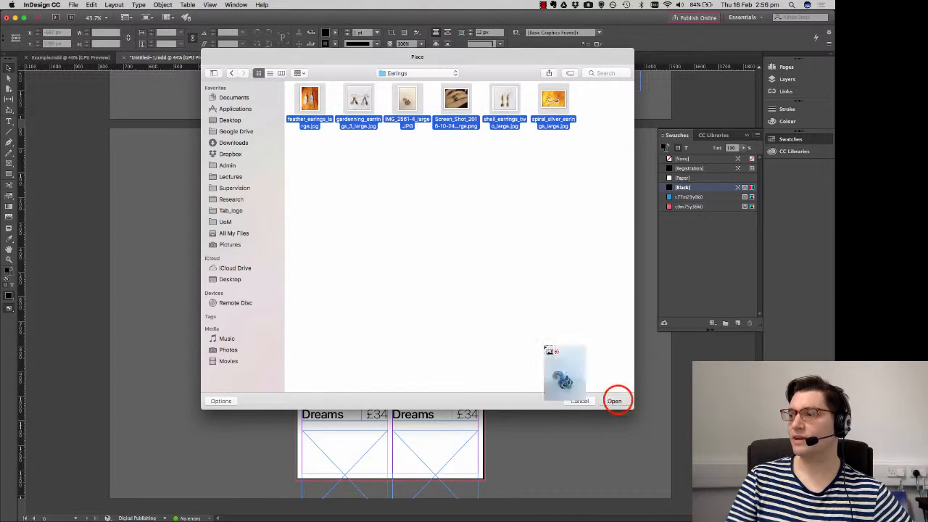
click(615, 400)
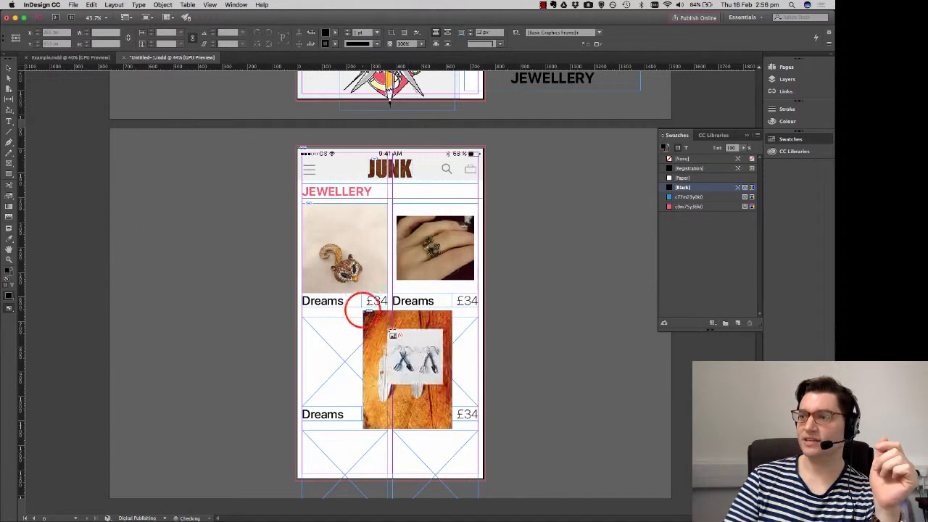
Undo the last placement and scroll down through the photo grid.
key(cmd+z)
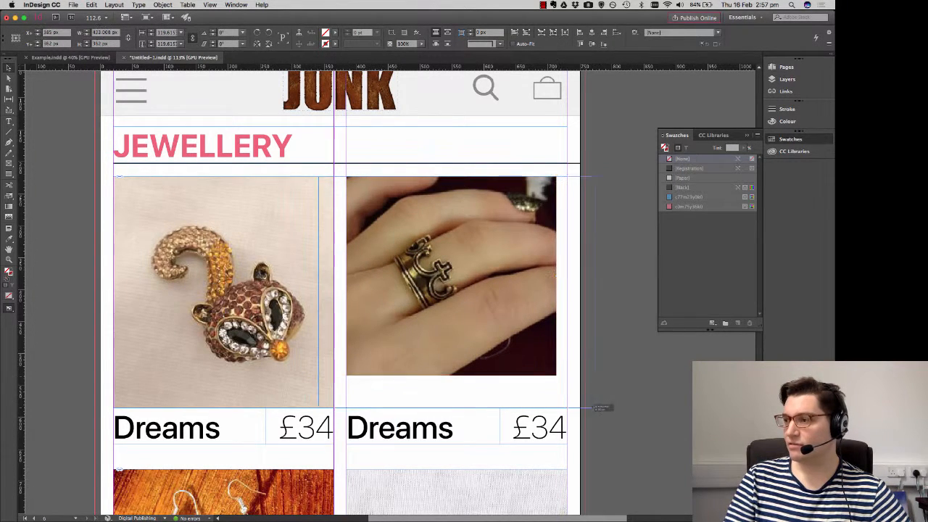
scroll(down, 3)
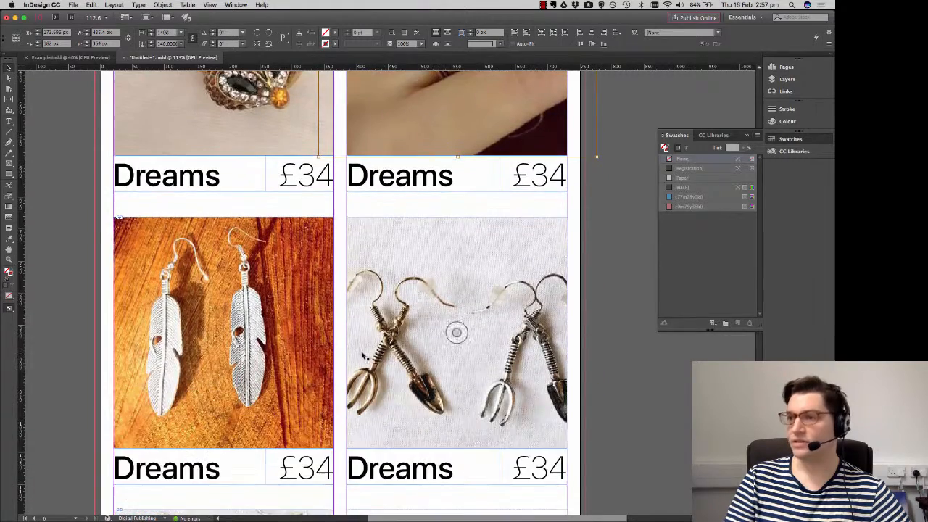
scroll(down, 3)
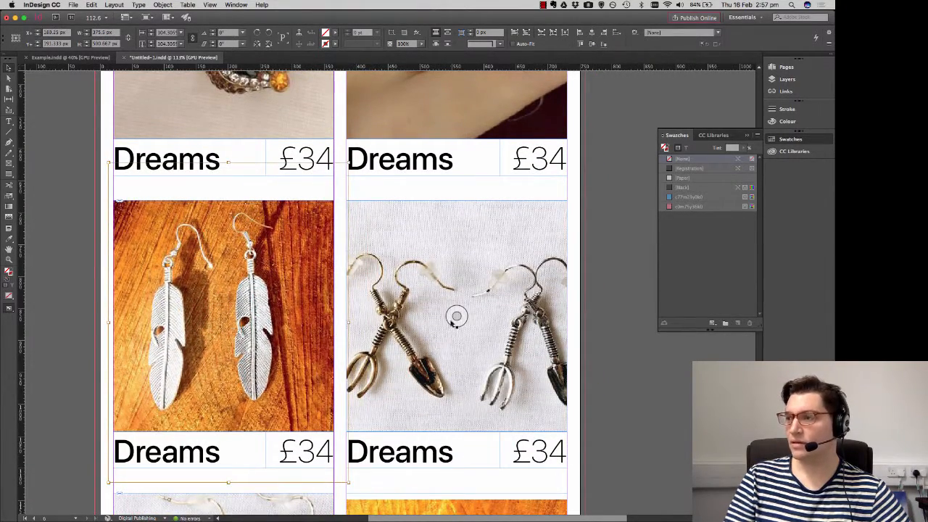
scroll(down, 3)
text(Crown)
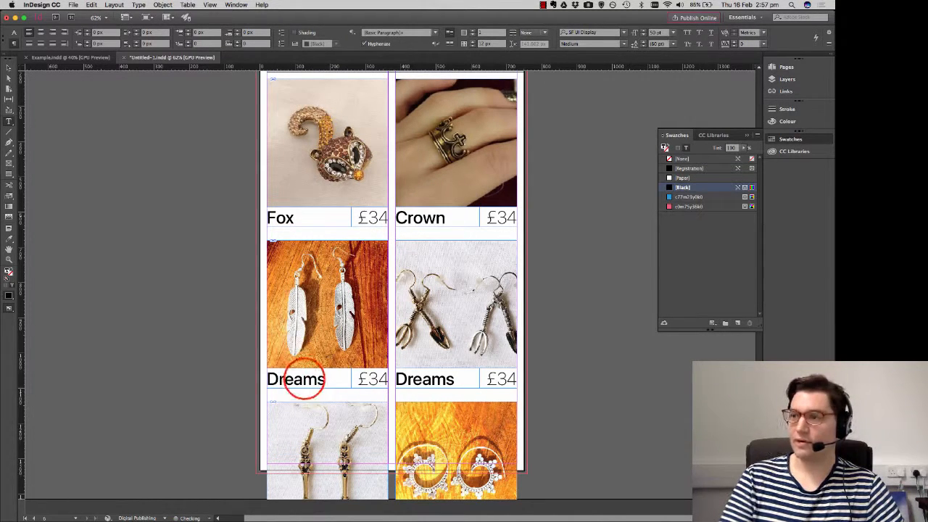
Retype the second-row captions as 'Feather' and 'Home'.
text(Feather)
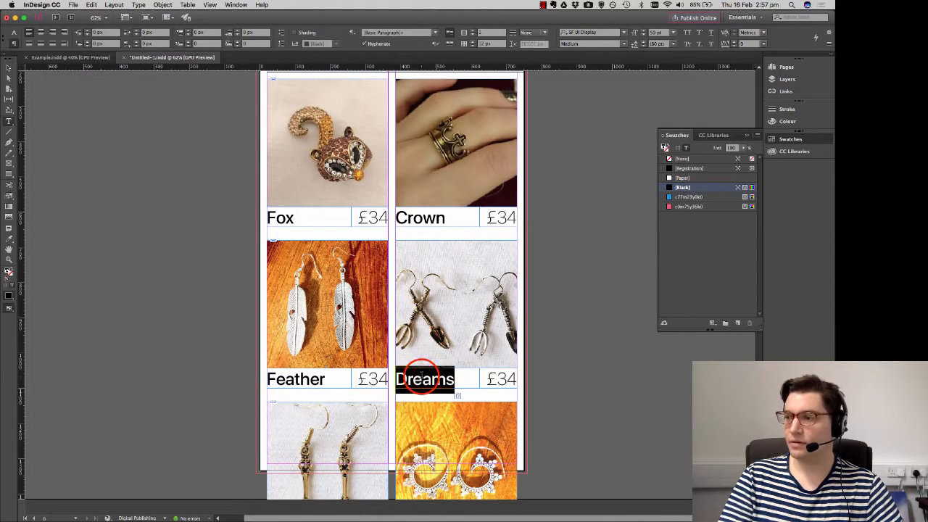
text(Home)
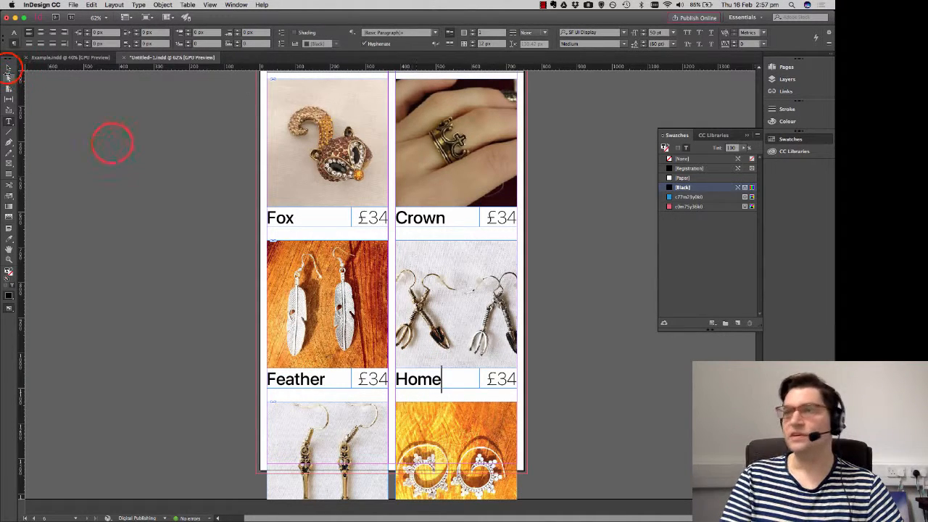
click(327, 304)
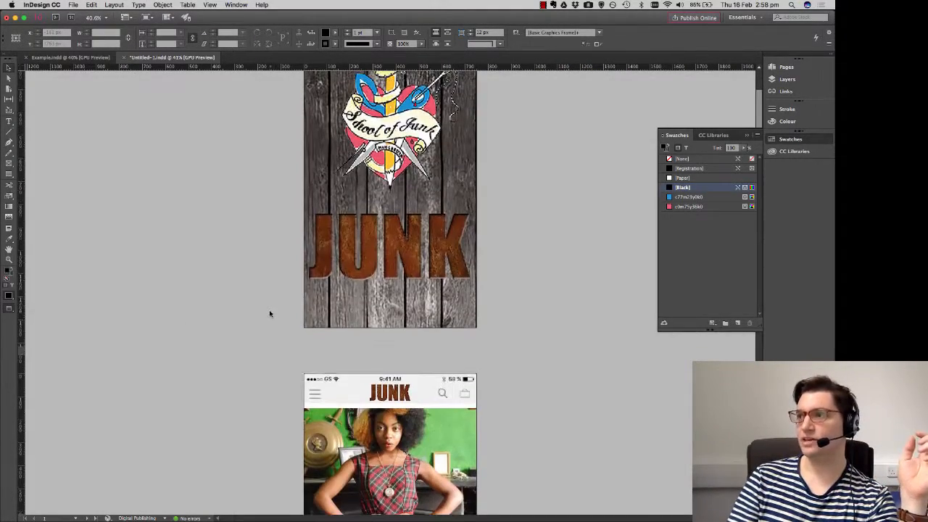
Undo the last edit and scroll back through the finished screens.
scroll(down, 3)
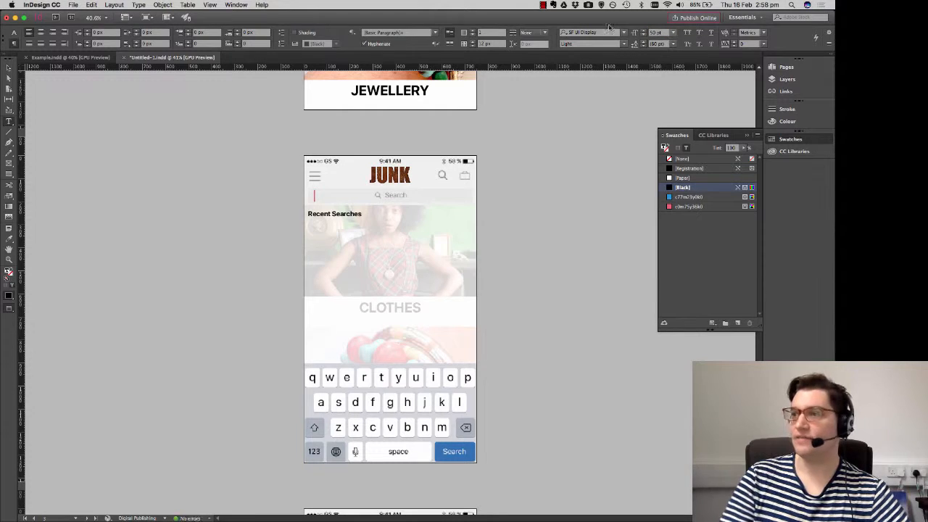
key(cmd+z)
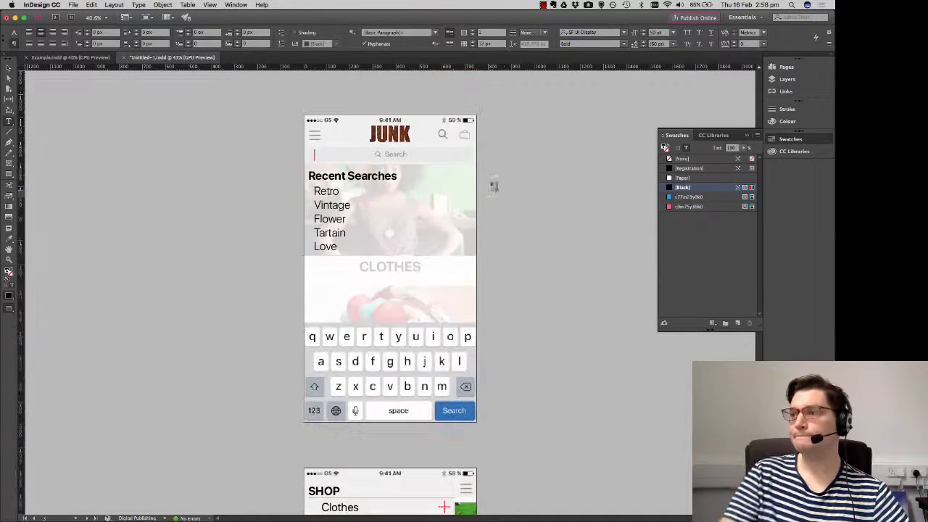
scroll(down, 3)
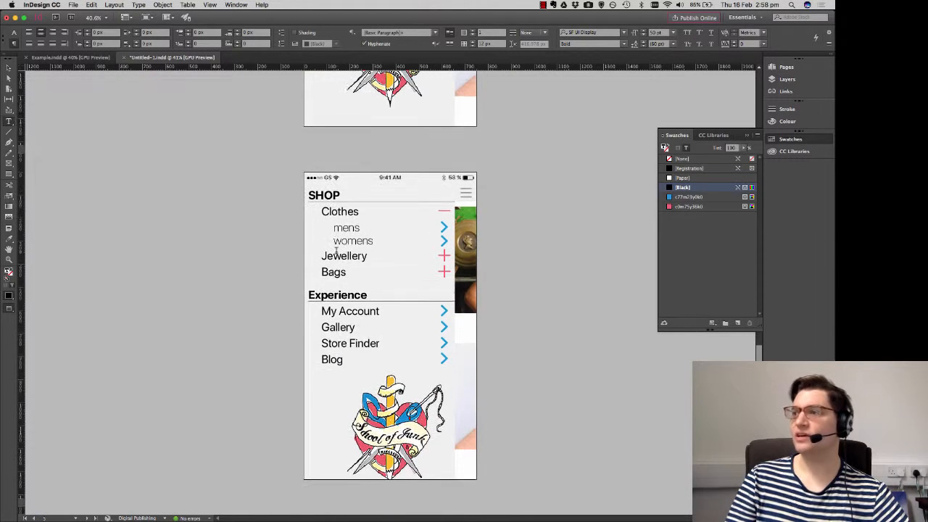
scroll(down, 3)
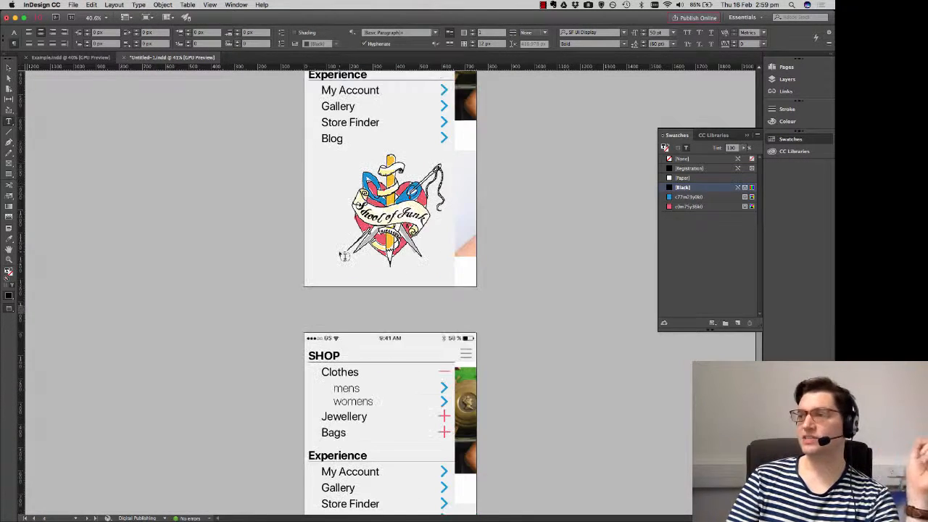